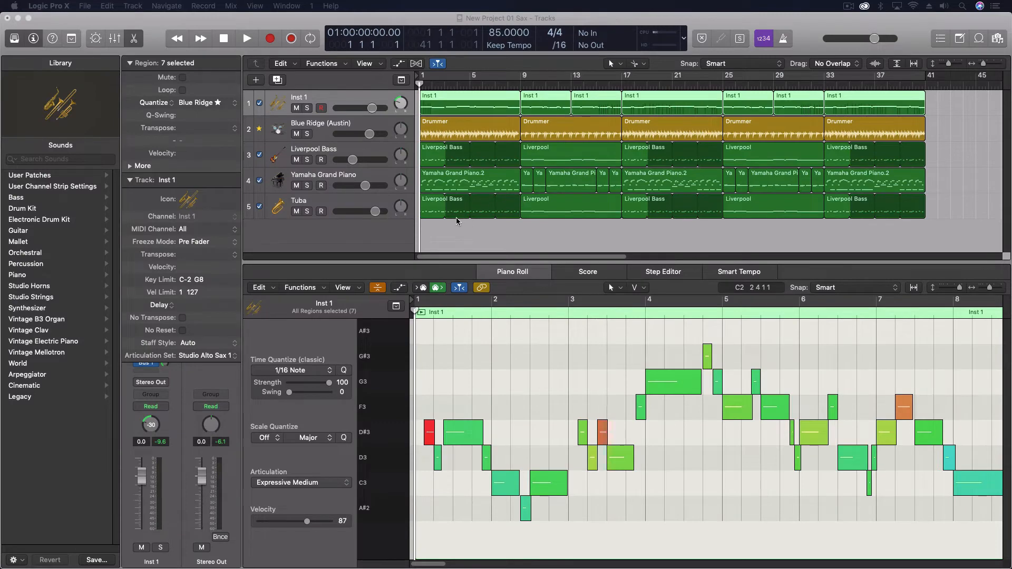
pyautogui.moveTo(400, 233)
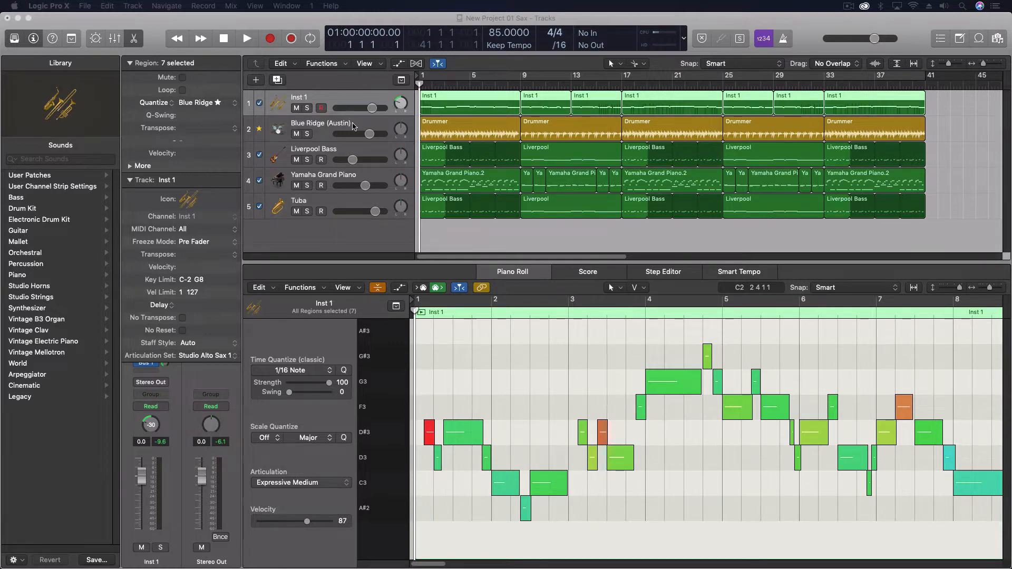
pyautogui.moveTo(307, 167)
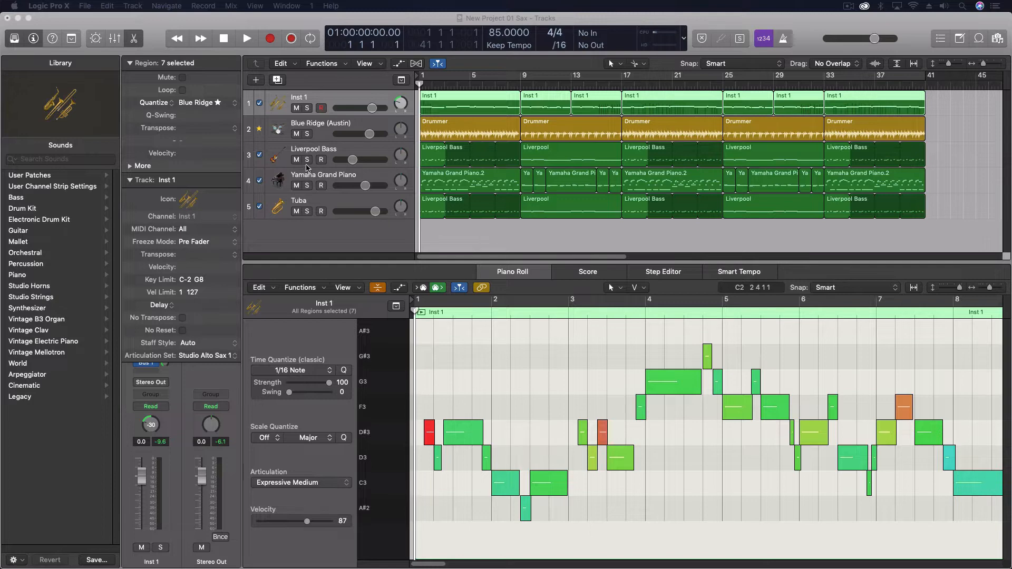
pyautogui.moveTo(342, 95)
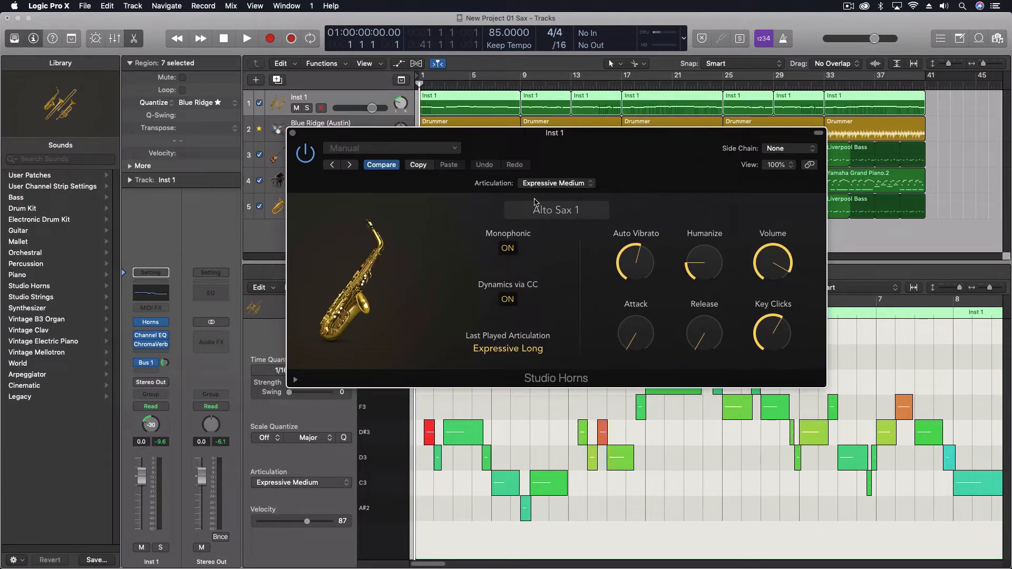
# Browse the Alto Sax 1 articulation list for Inst 1, leaving Expressive Medium unchanged.
pyautogui.click(556, 183)
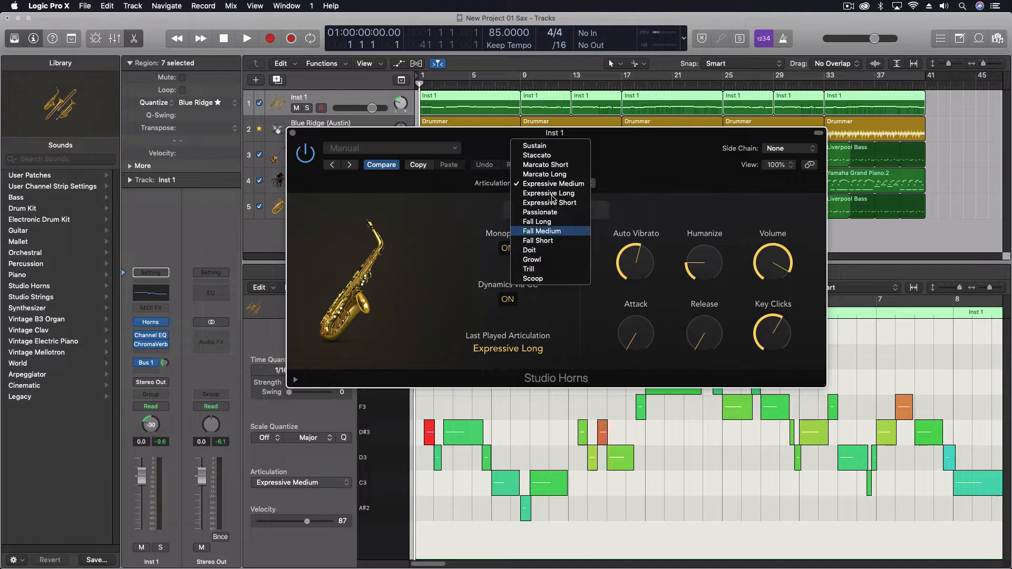
pyautogui.moveTo(620, 139)
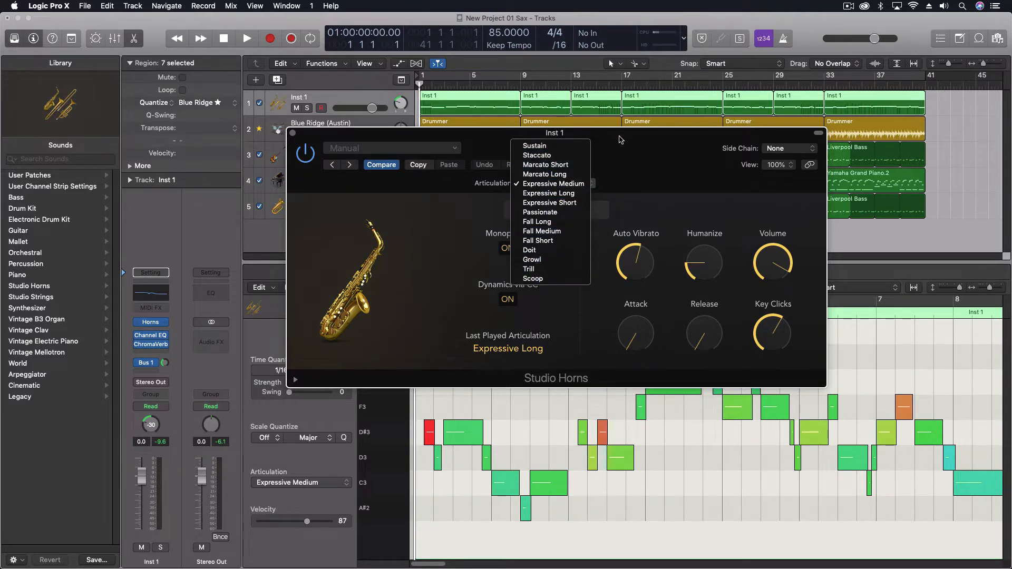
pyautogui.click(554, 183)
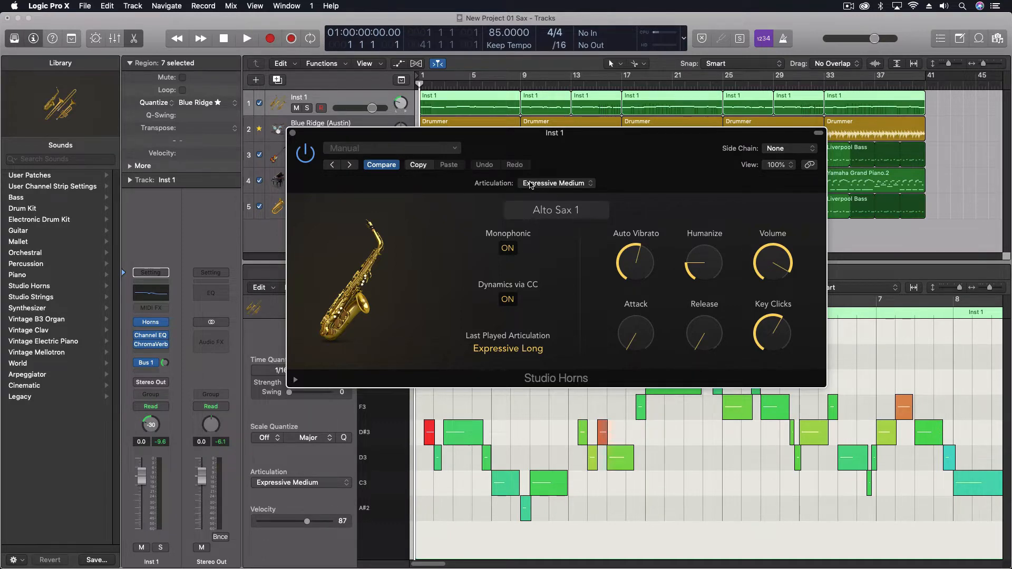
pyautogui.moveTo(562, 186)
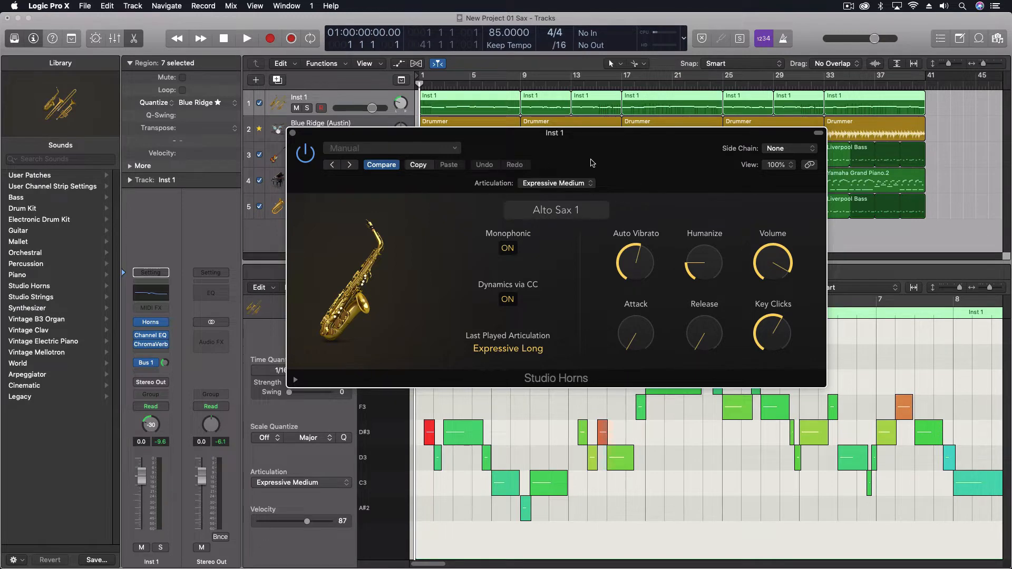
pyautogui.moveTo(291, 136)
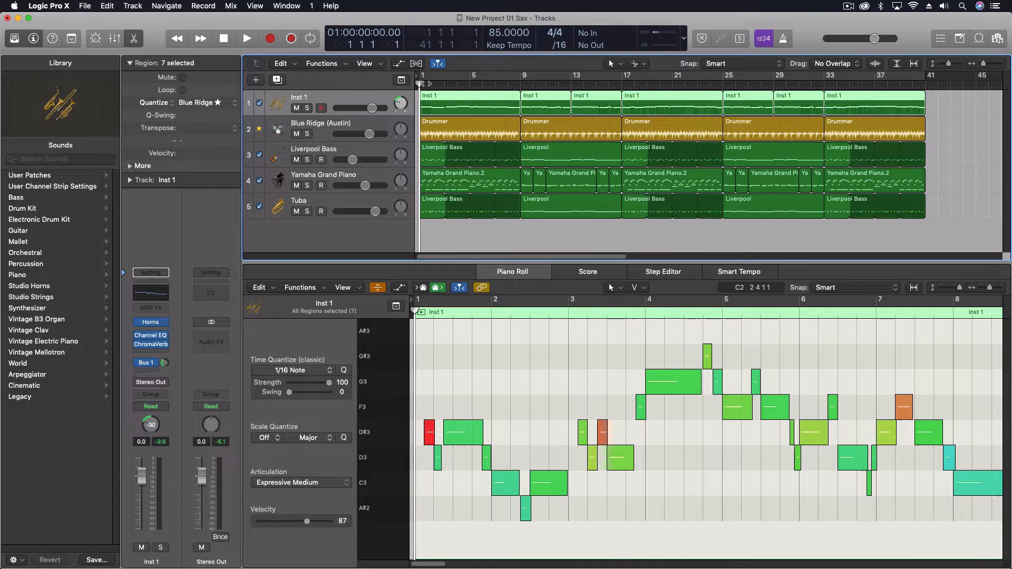
pyautogui.moveTo(666, 356)
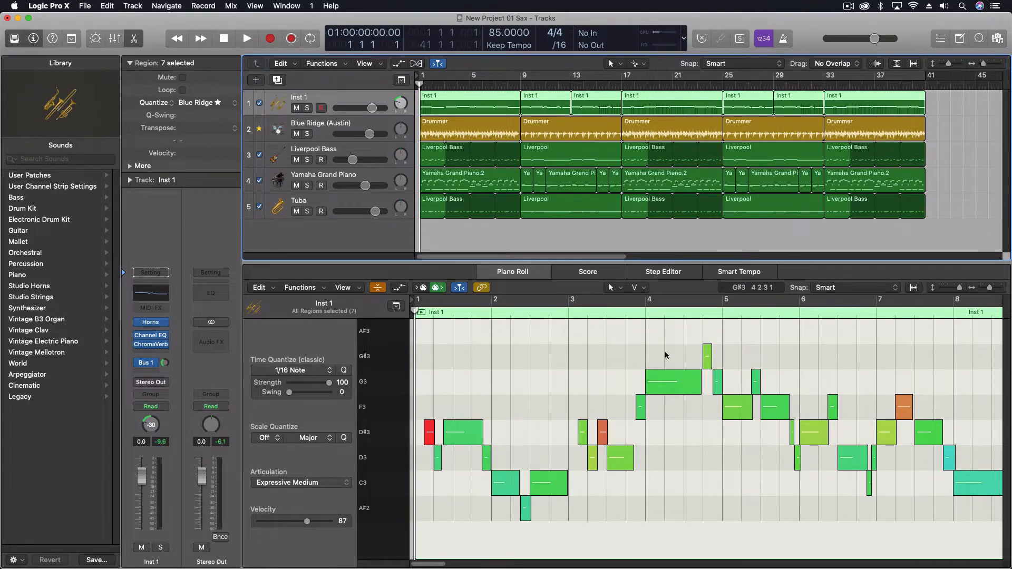
pyautogui.moveTo(439, 416)
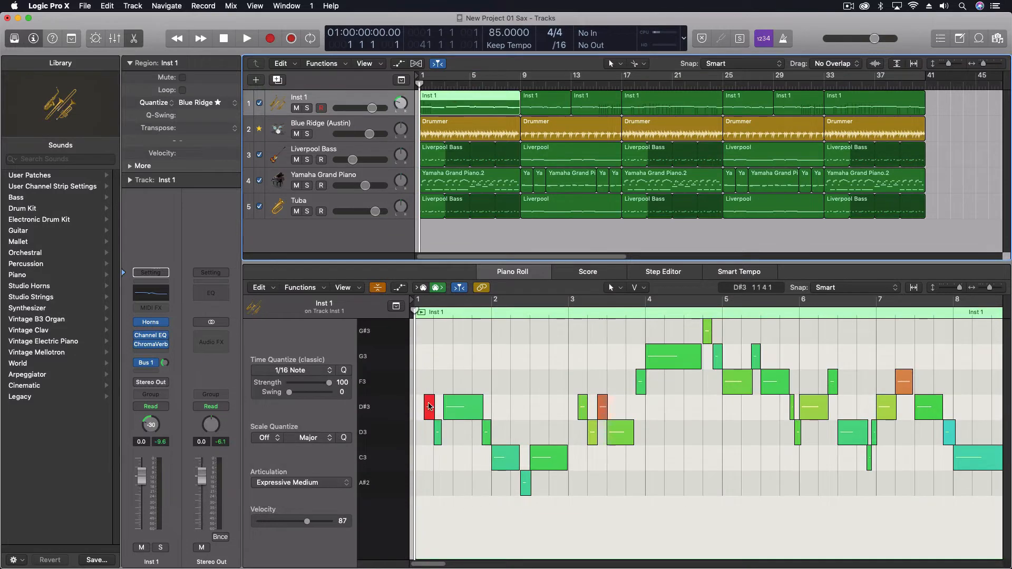
pyautogui.click(429, 407)
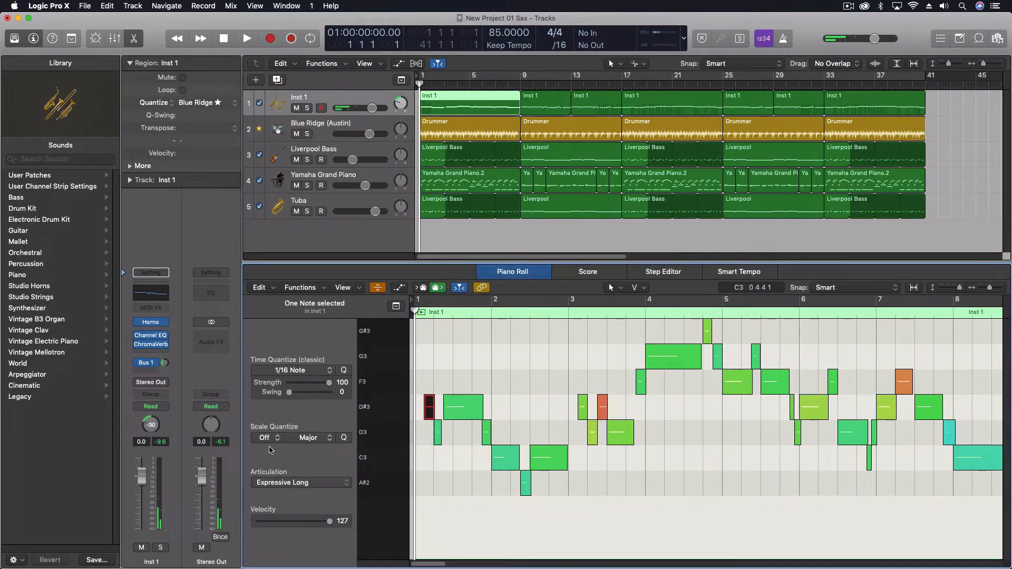
pyautogui.moveTo(274, 473)
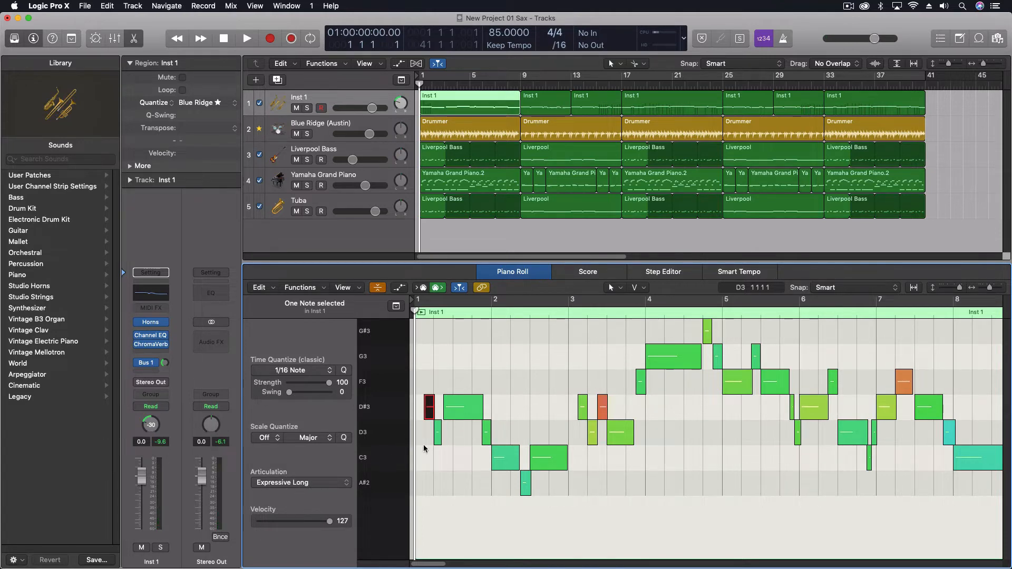
pyautogui.click(462, 406)
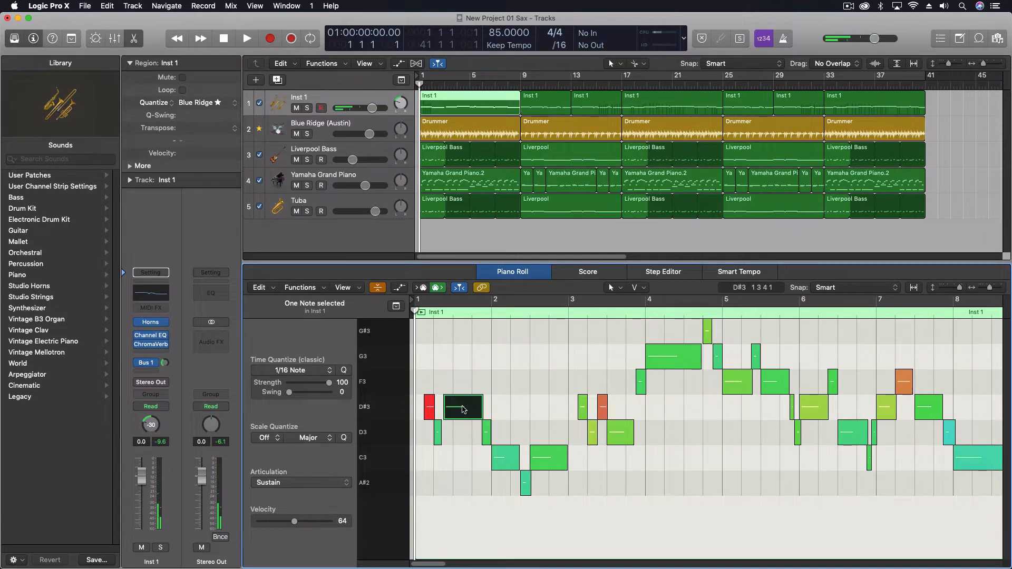
pyautogui.moveTo(461, 406)
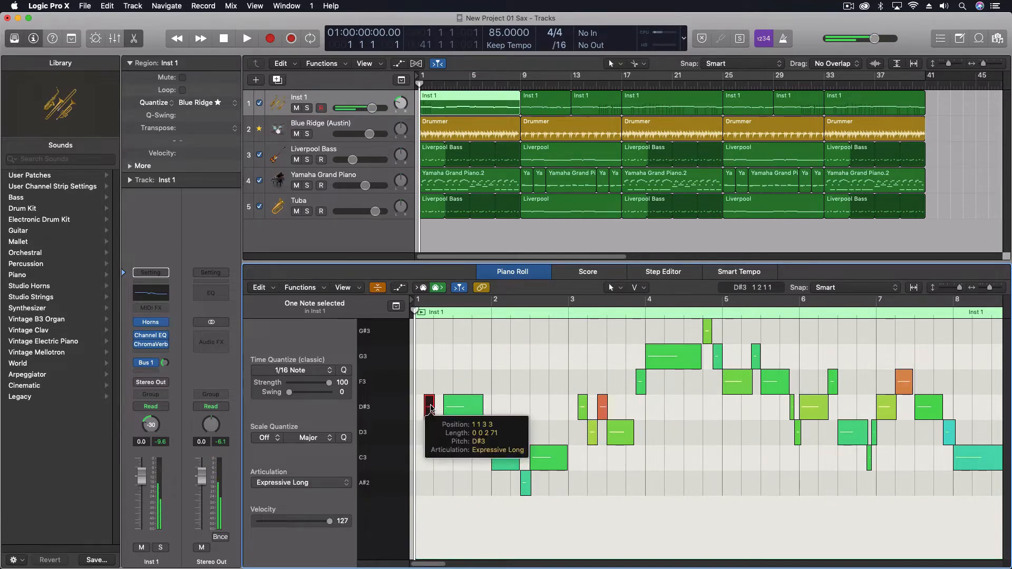
pyautogui.click(505, 458)
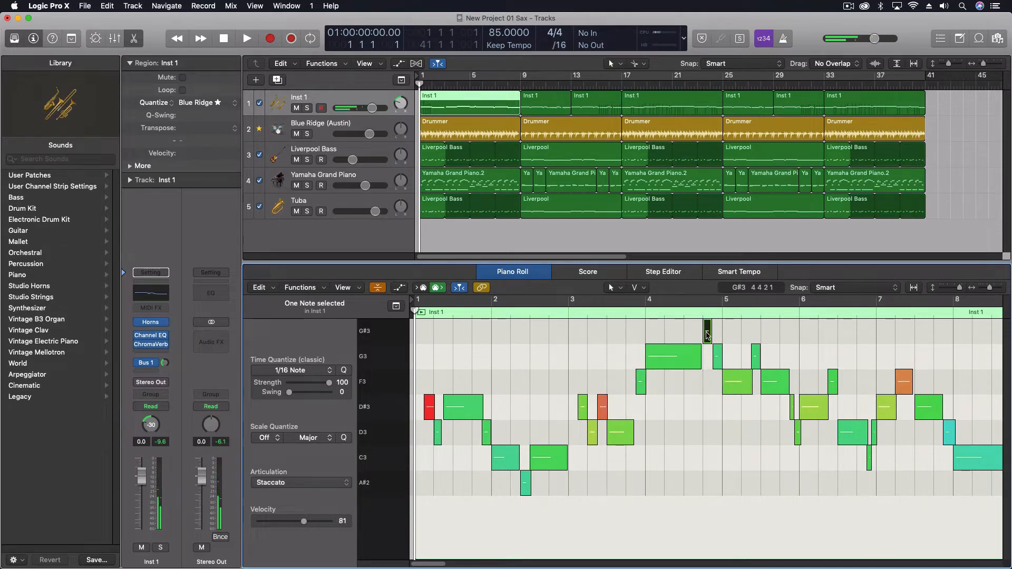
pyautogui.moveTo(707, 334)
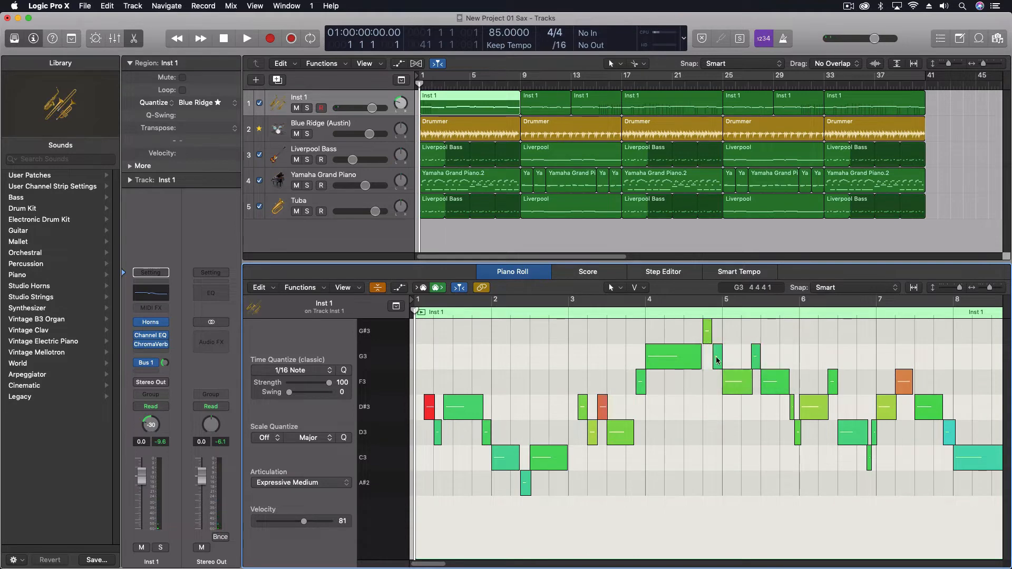
pyautogui.click(707, 331)
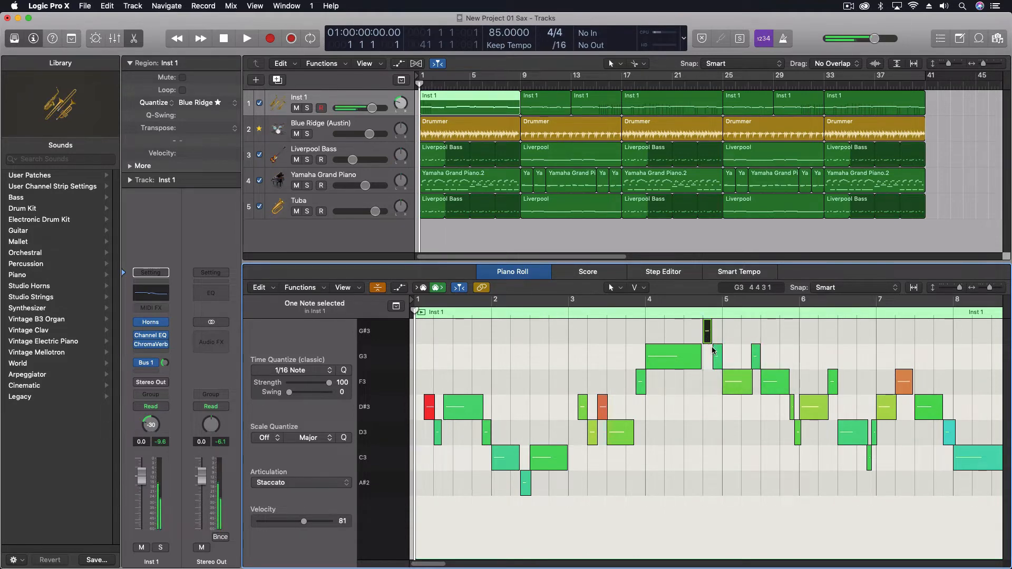
pyautogui.click(732, 380)
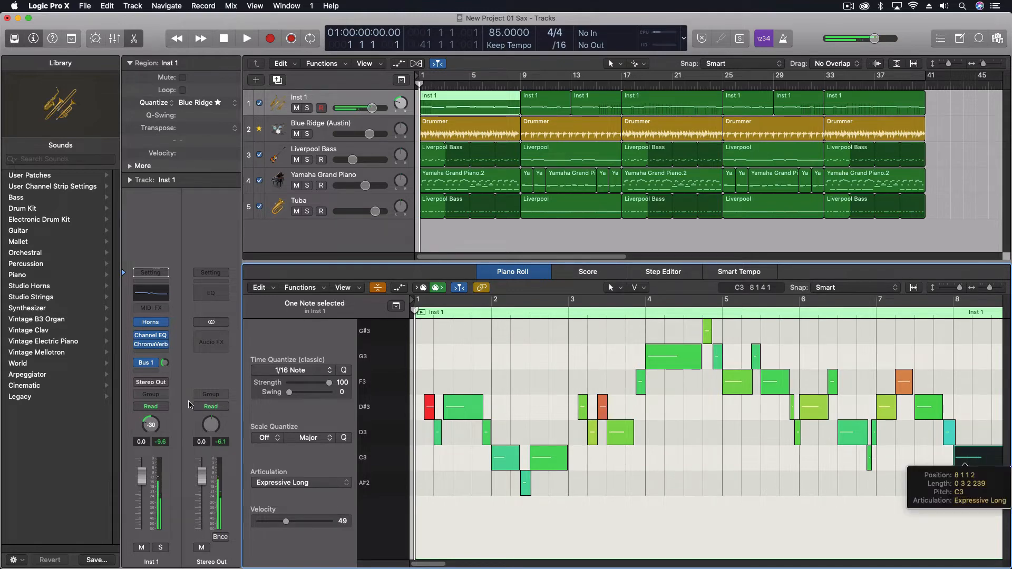
pyautogui.moveTo(33, 411)
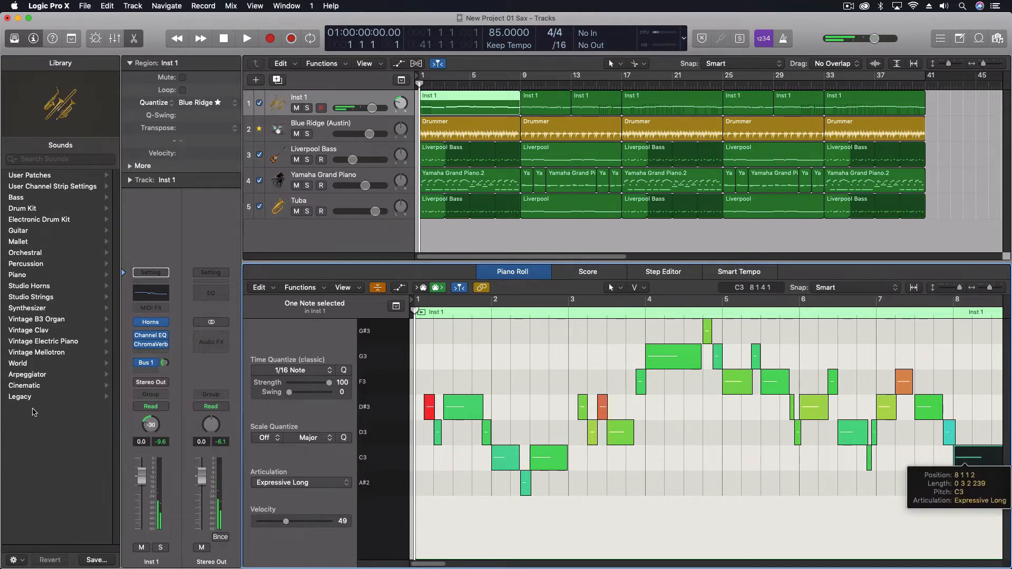
pyautogui.moveTo(384, 357)
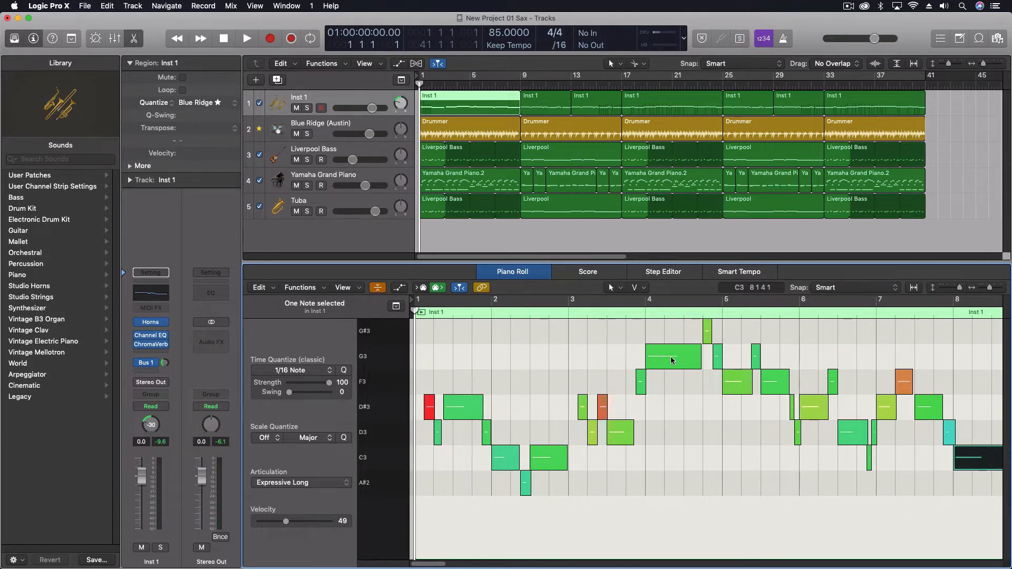
pyautogui.moveTo(609, 365)
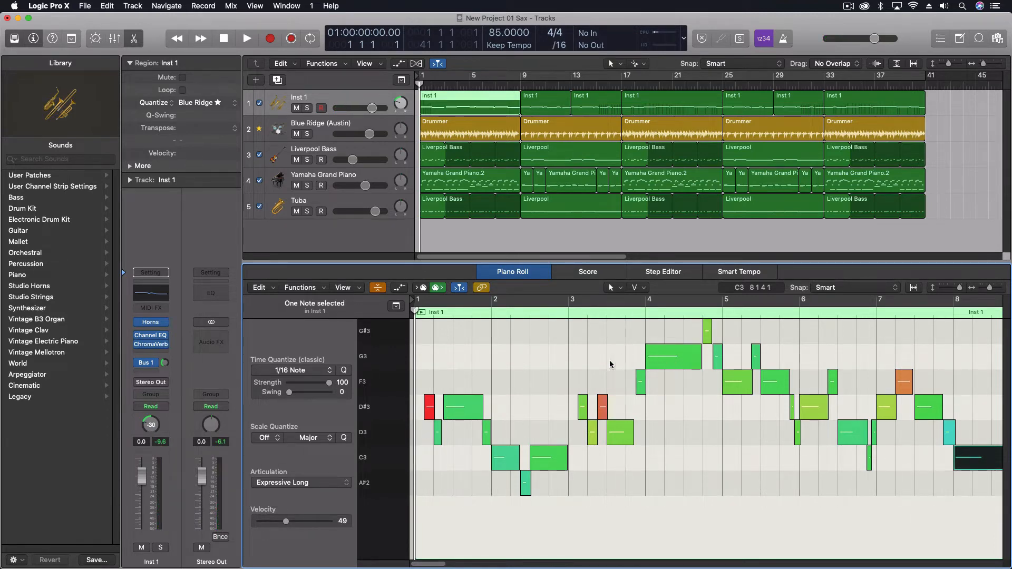
pyautogui.moveTo(431, 231)
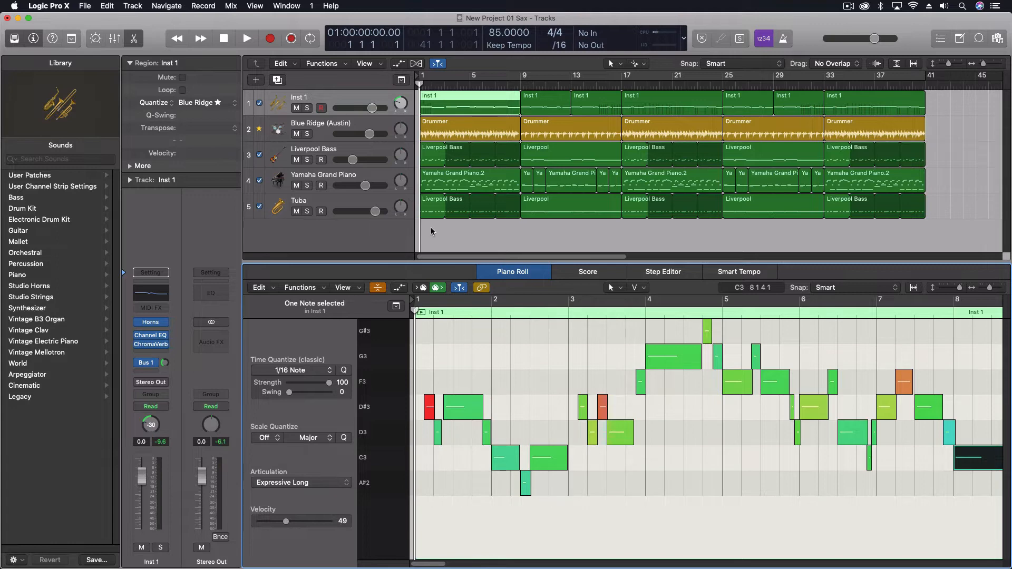
pyautogui.moveTo(479, 346)
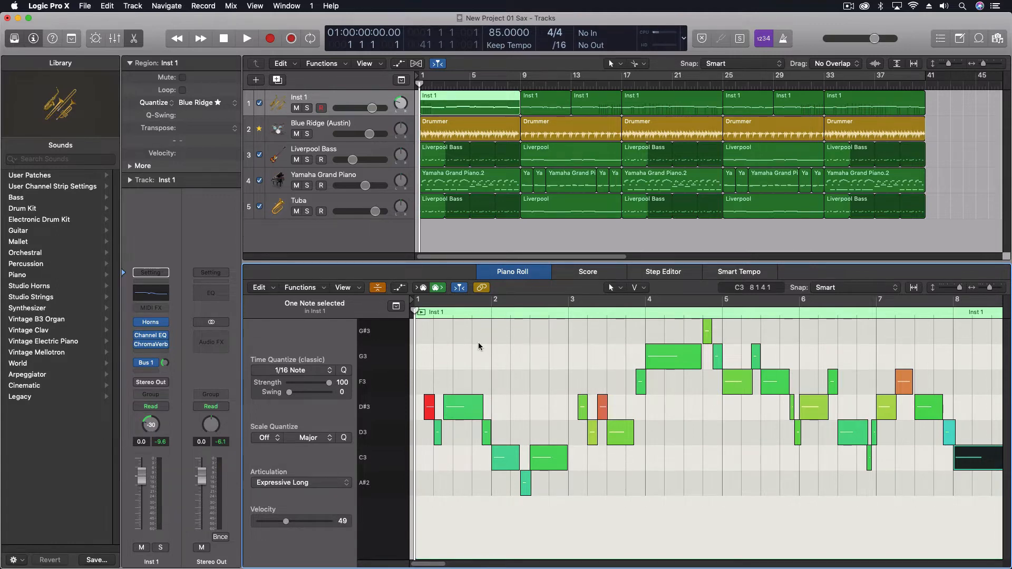
pyautogui.moveTo(455, 347)
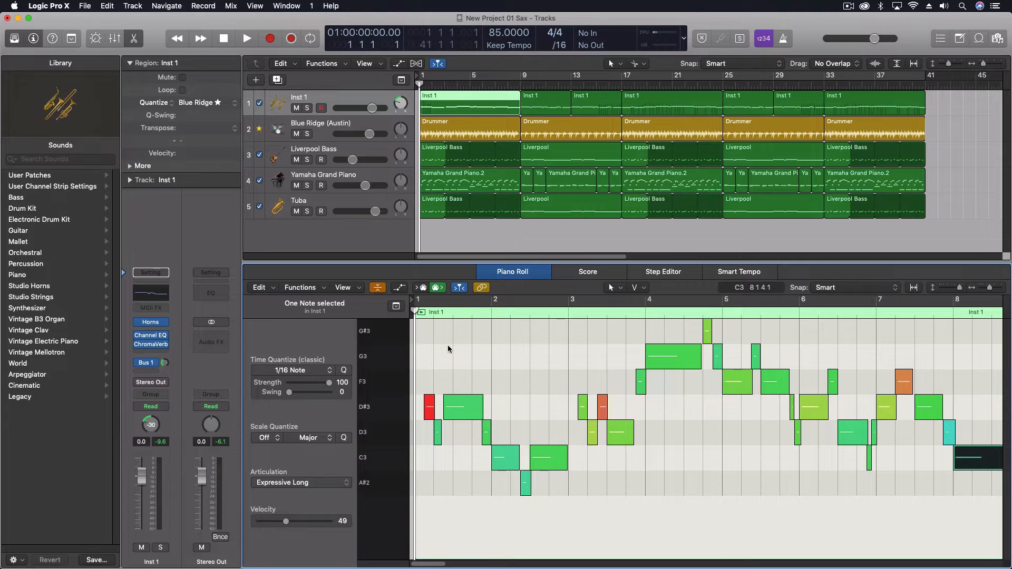
pyautogui.moveTo(416, 348)
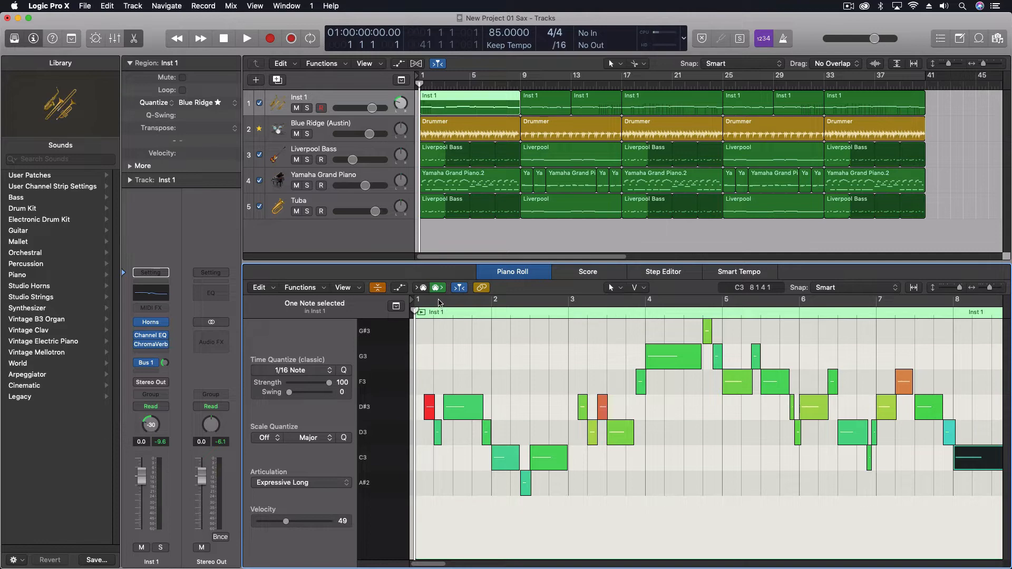
pyautogui.moveTo(411, 351)
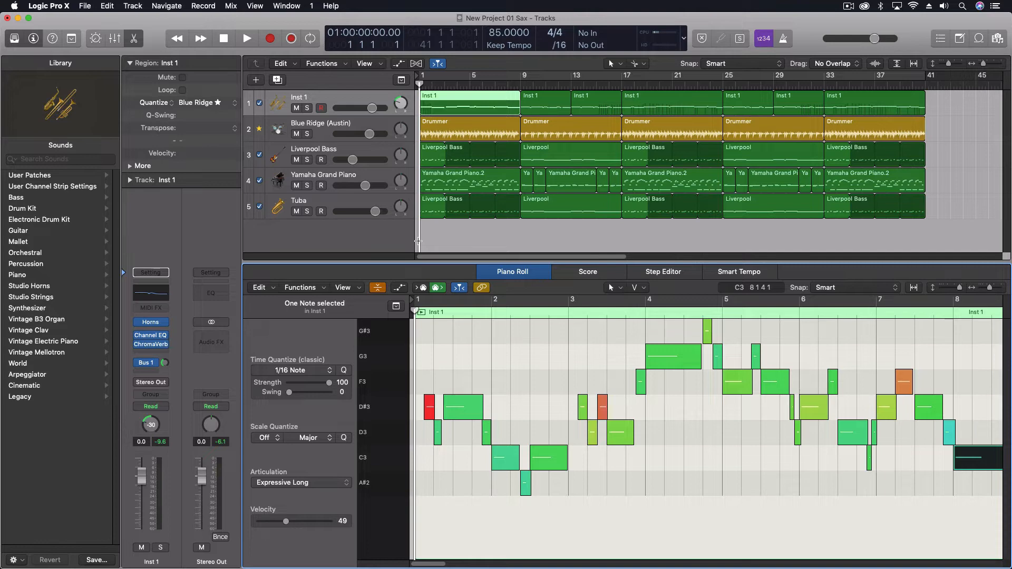
# Play back the Inst 1 melody, stop it, and open the Tuba track's EXS24 sampler.
pyautogui.click(247, 38)
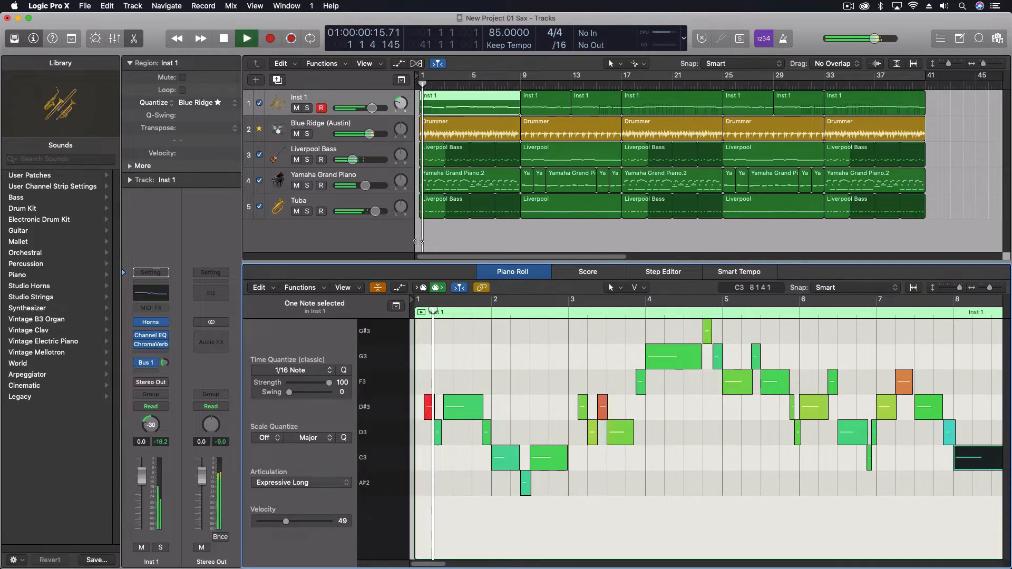
pyautogui.click(247, 38)
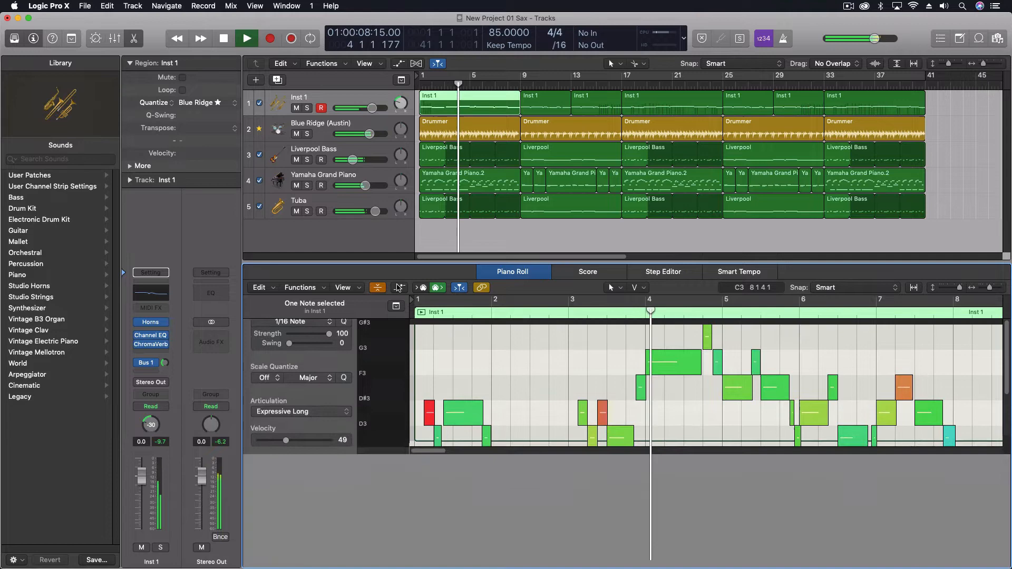
pyautogui.click(377, 287)
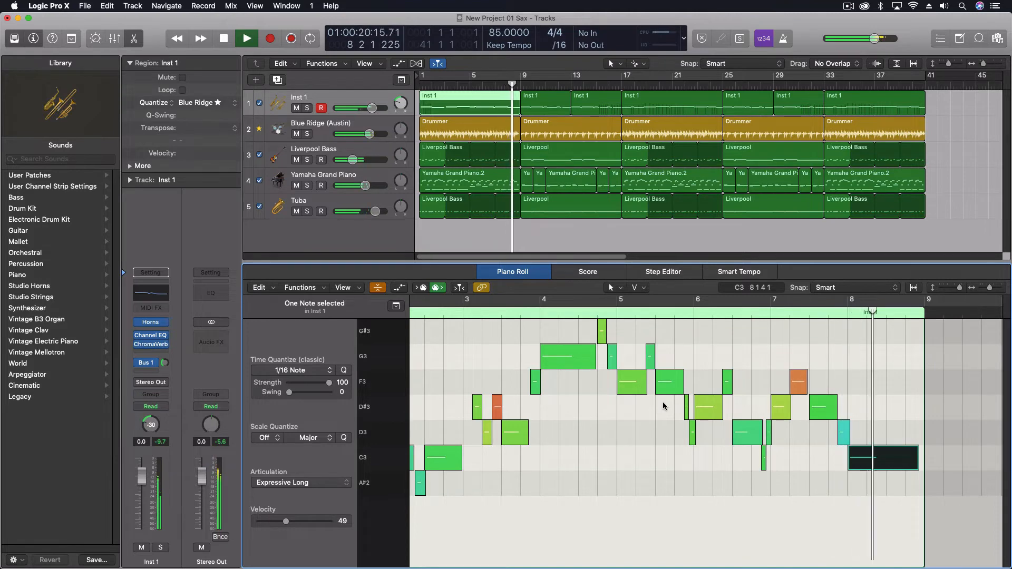
pyautogui.click(223, 38)
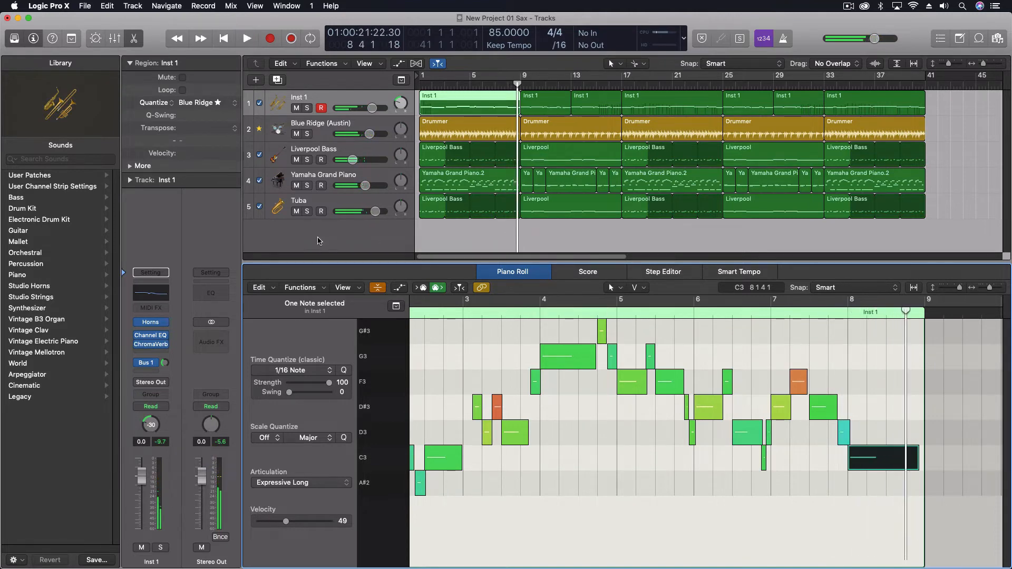
pyautogui.click(298, 201)
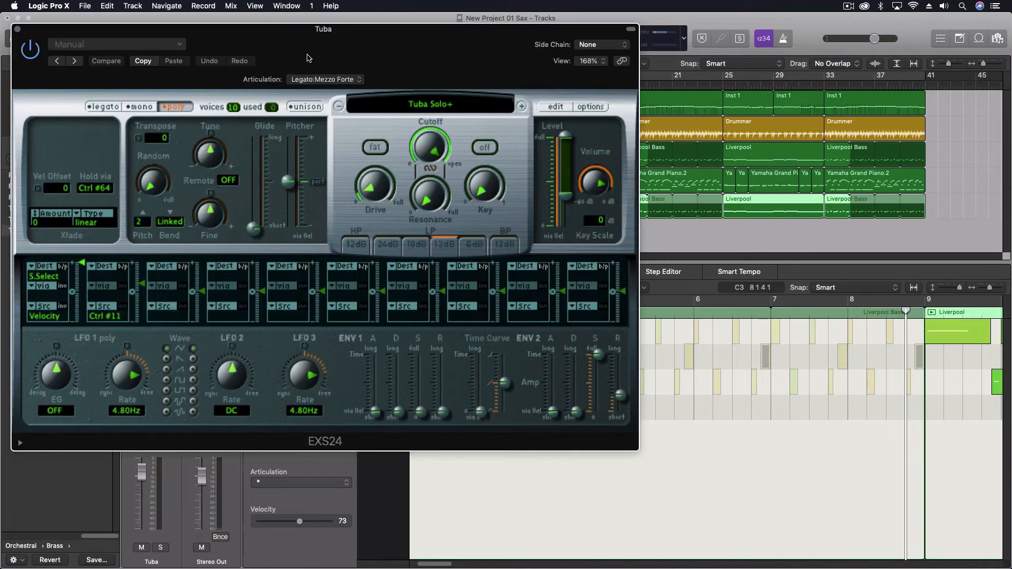
# Check the Tuba articulation list, keep Legato:Mezzo Forte, and close the EXS24 window.
pyautogui.click(325, 79)
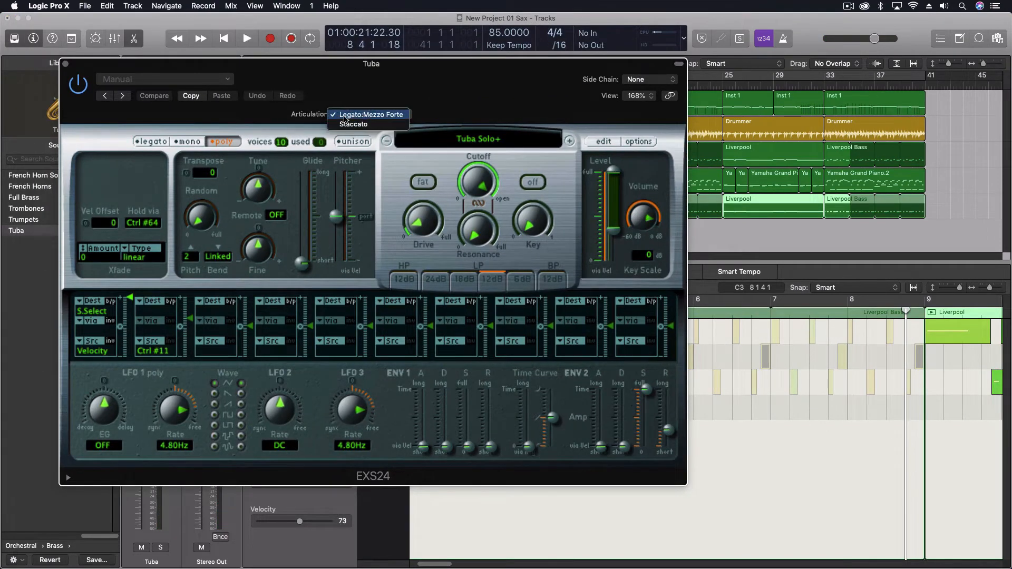
pyautogui.click(370, 114)
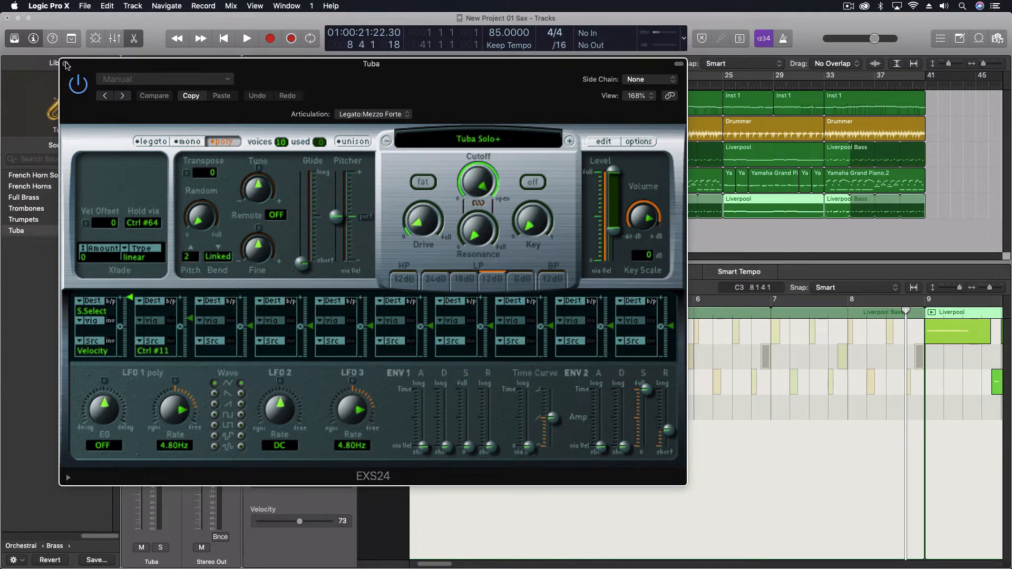
pyautogui.click(678, 64)
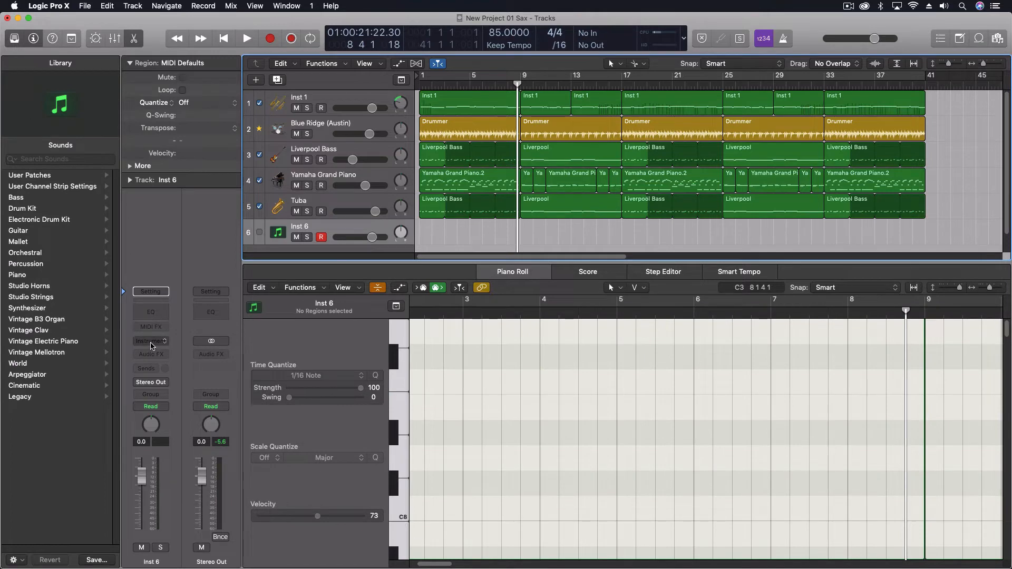
# Load Orchestral > Brass > Tuba onto a new instrument track, excluding Sends from the merge.
pyautogui.click(151, 341)
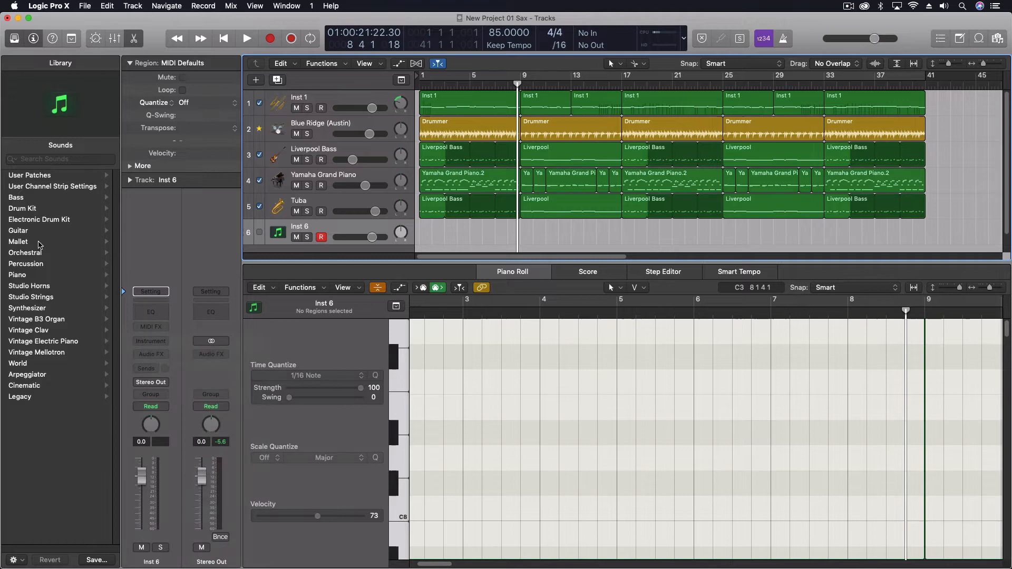
pyautogui.click(24, 252)
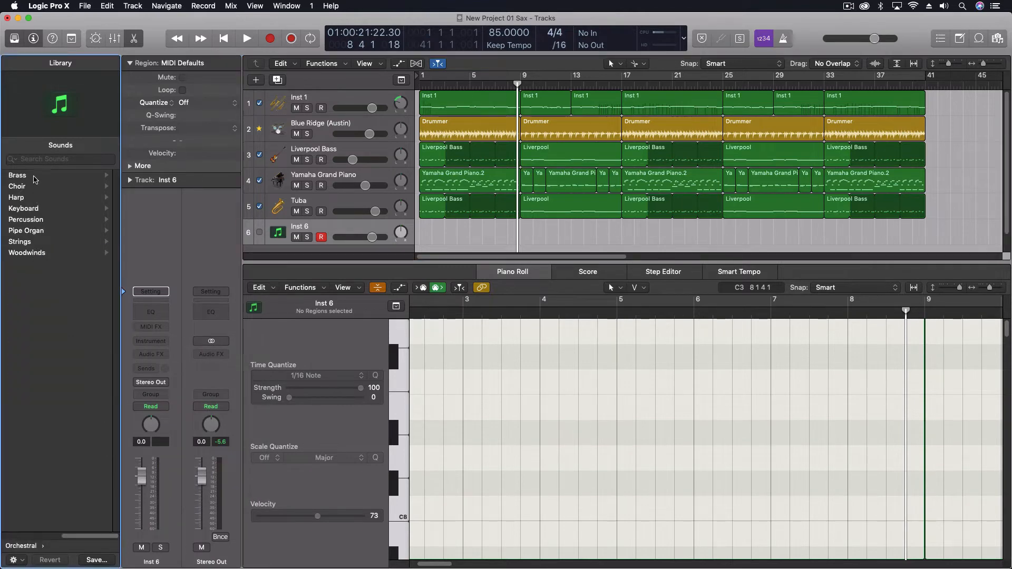
pyautogui.click(18, 175)
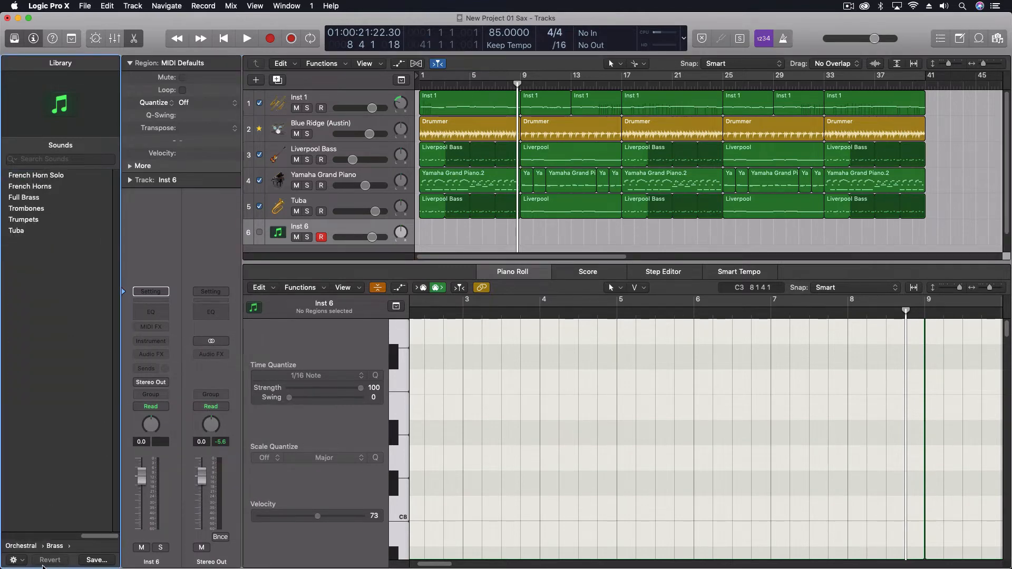
pyautogui.click(14, 560)
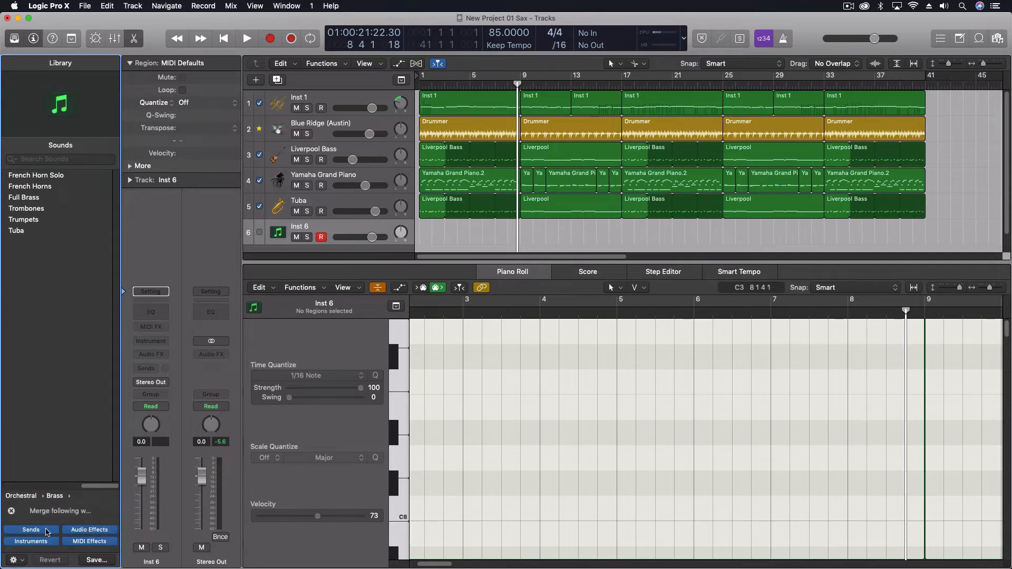
pyautogui.click(16, 231)
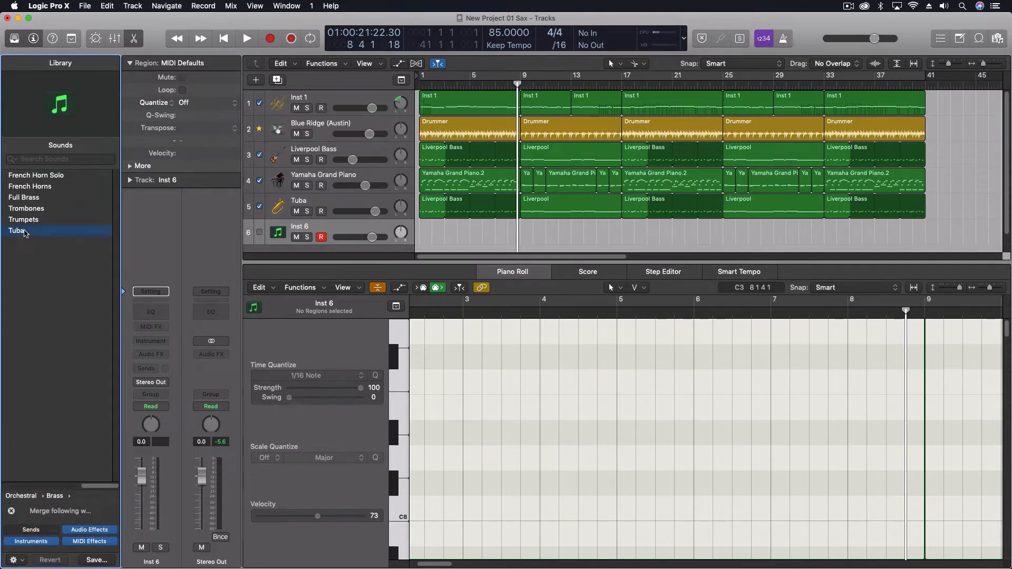
pyautogui.click(17, 230)
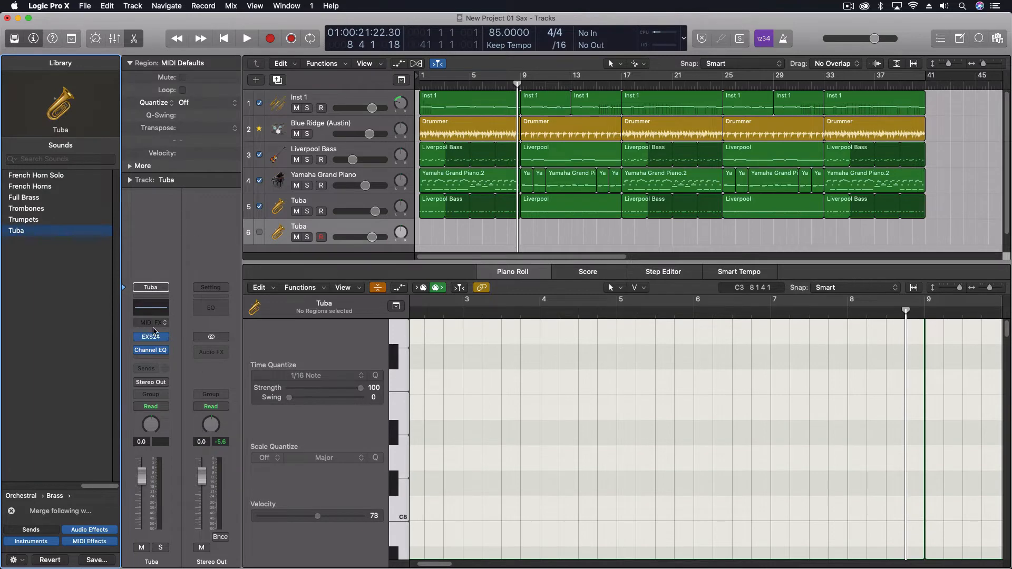
# Open the new Tuba track's EXS24 sampler and its Instrument Editor.
pyautogui.click(150, 336)
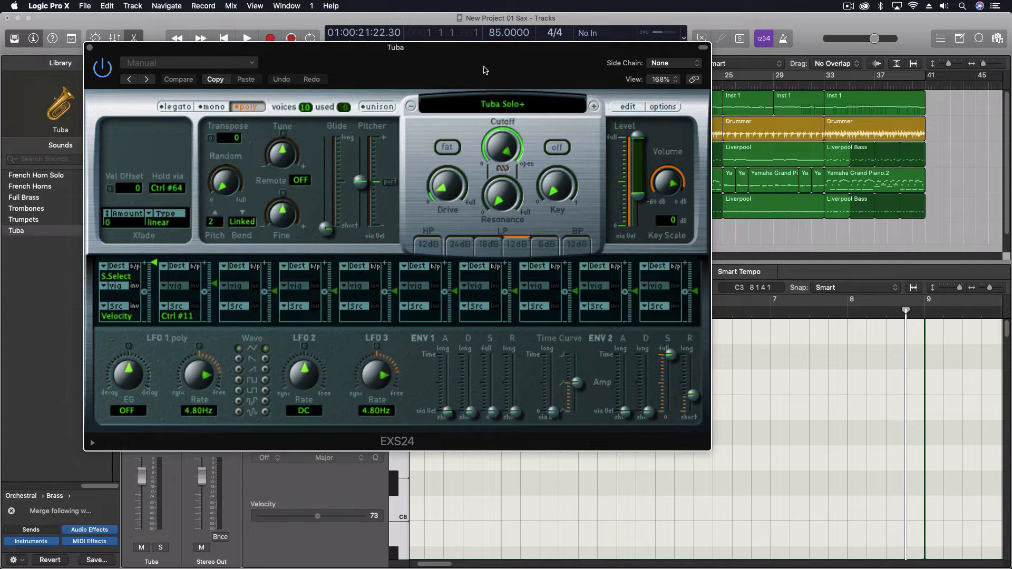
pyautogui.moveTo(339, 82)
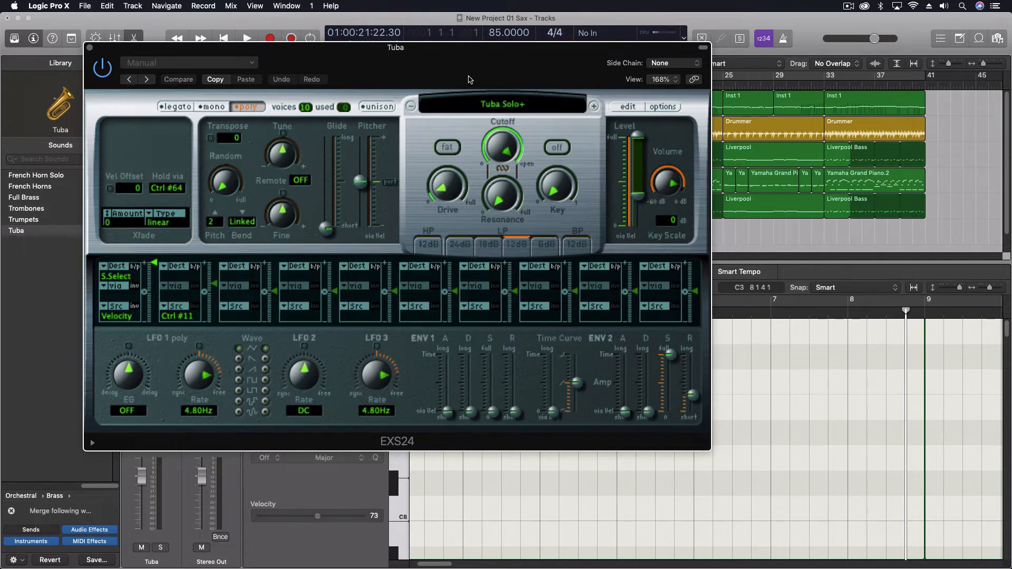
pyautogui.click(502, 103)
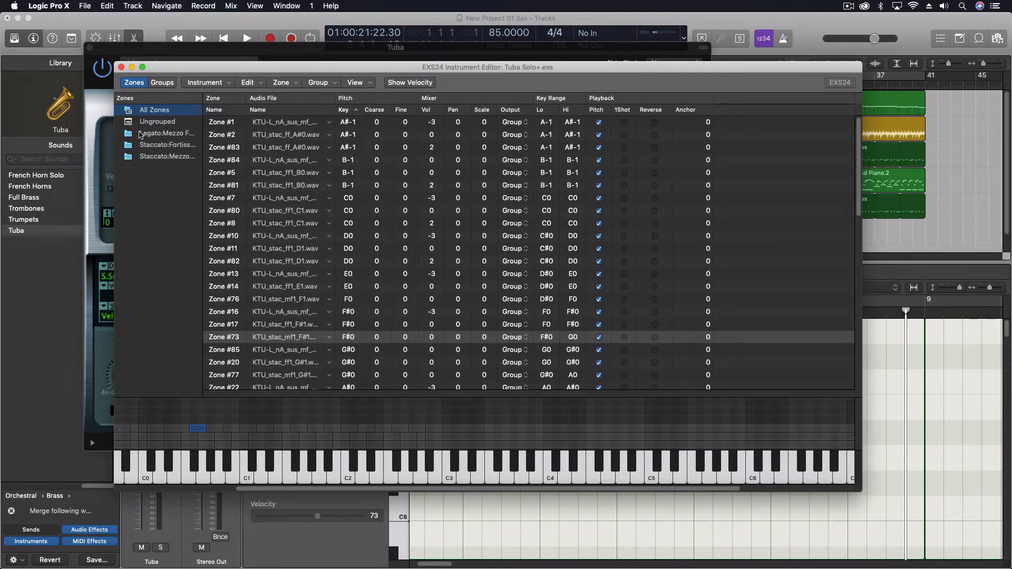
pyautogui.moveTo(162, 152)
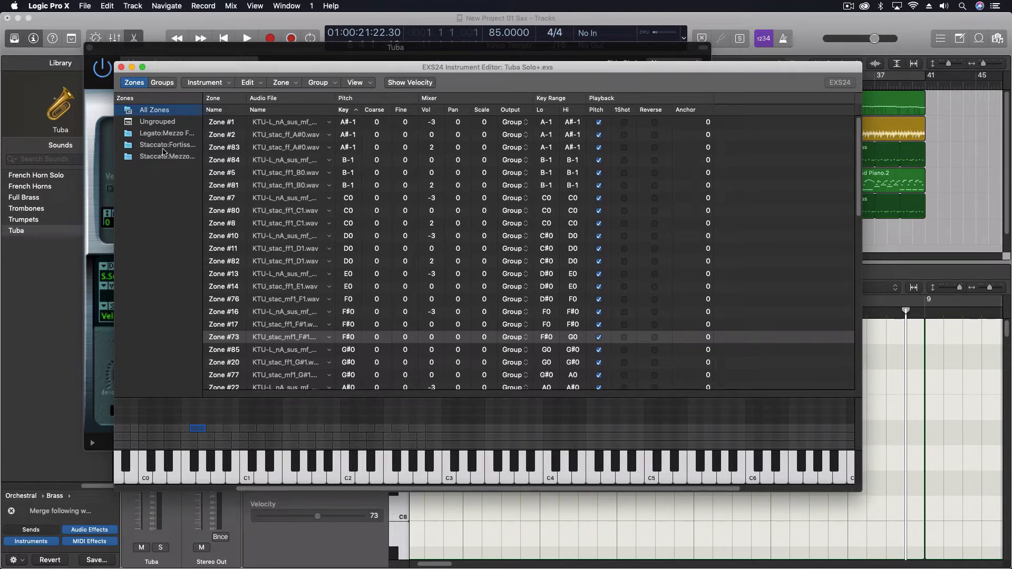
pyautogui.moveTo(183, 161)
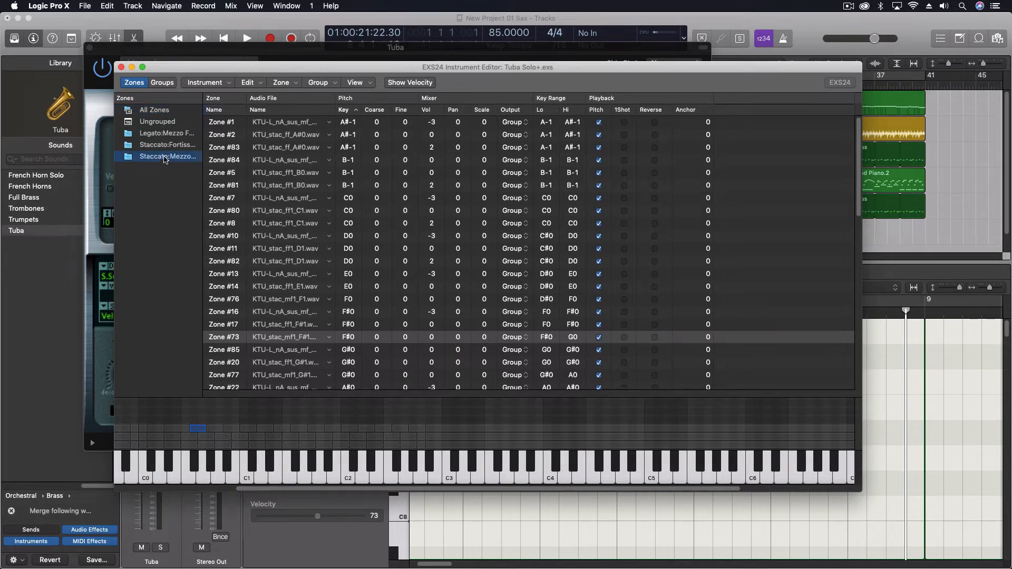
# Show the Tuba groups' Select Group By articulation IDs 1, 2, 2, then close the editor.
pyautogui.click(168, 156)
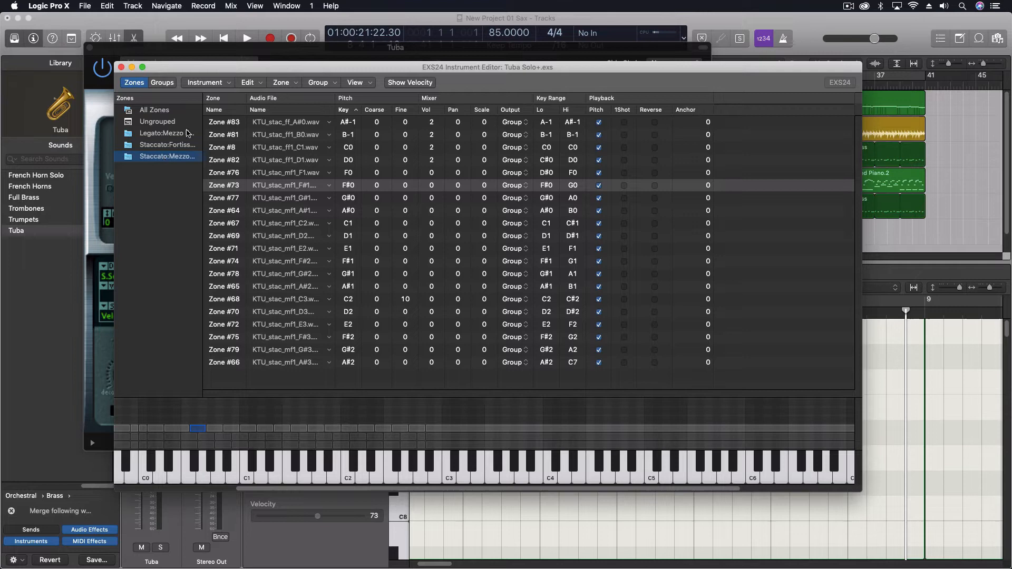
pyautogui.click(161, 83)
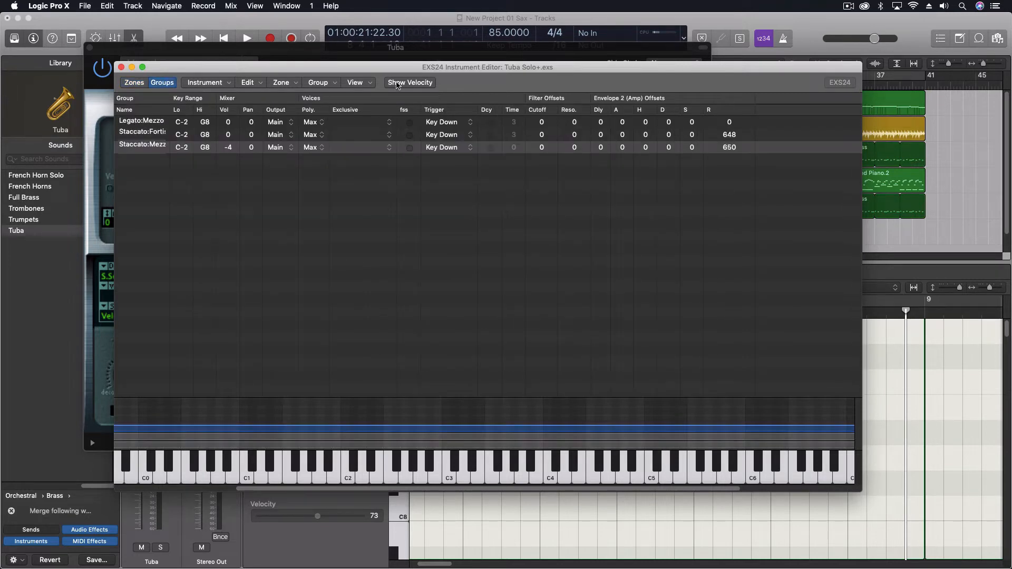
pyautogui.click(356, 83)
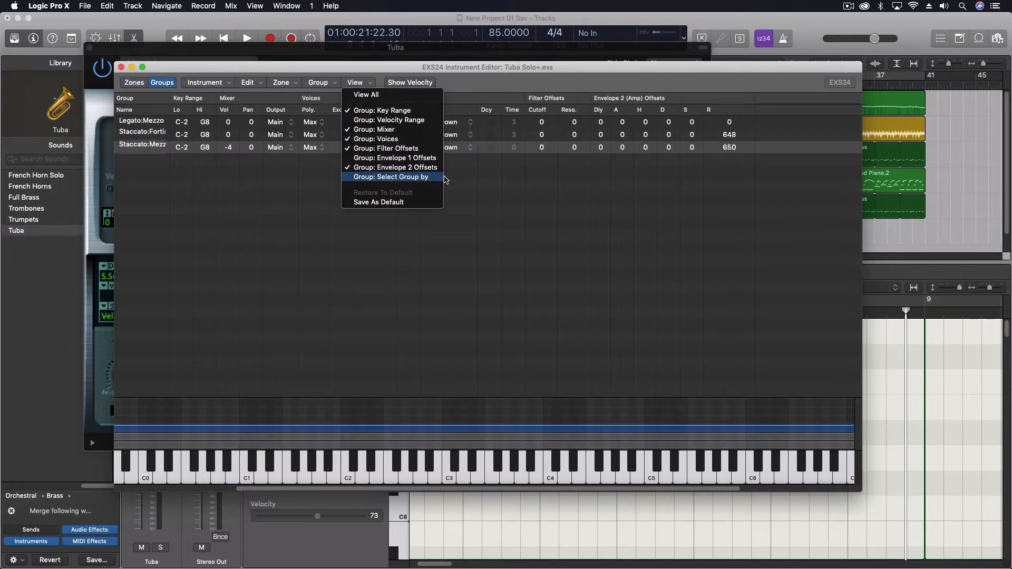
pyautogui.moveTo(377, 182)
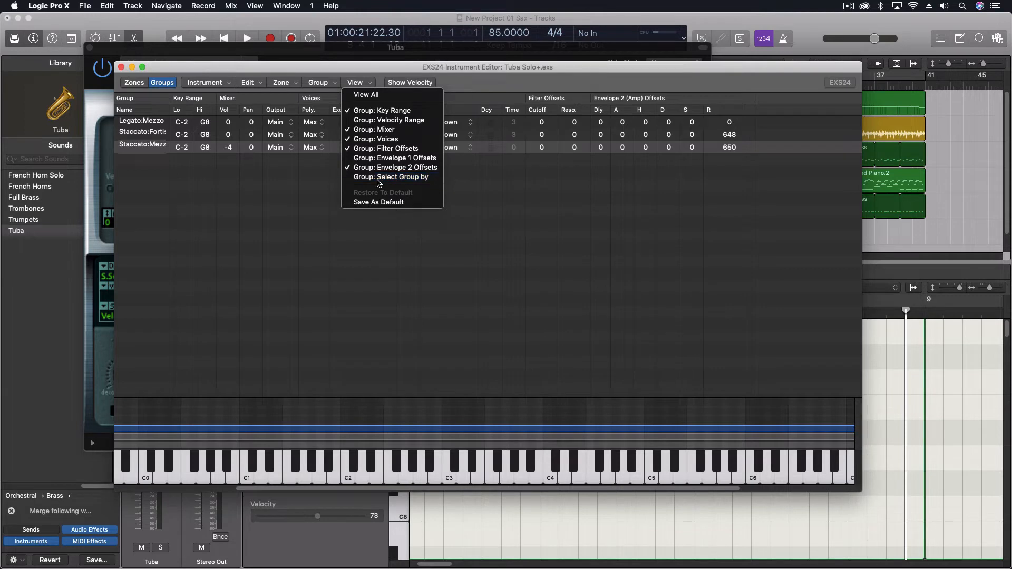
pyautogui.click(391, 177)
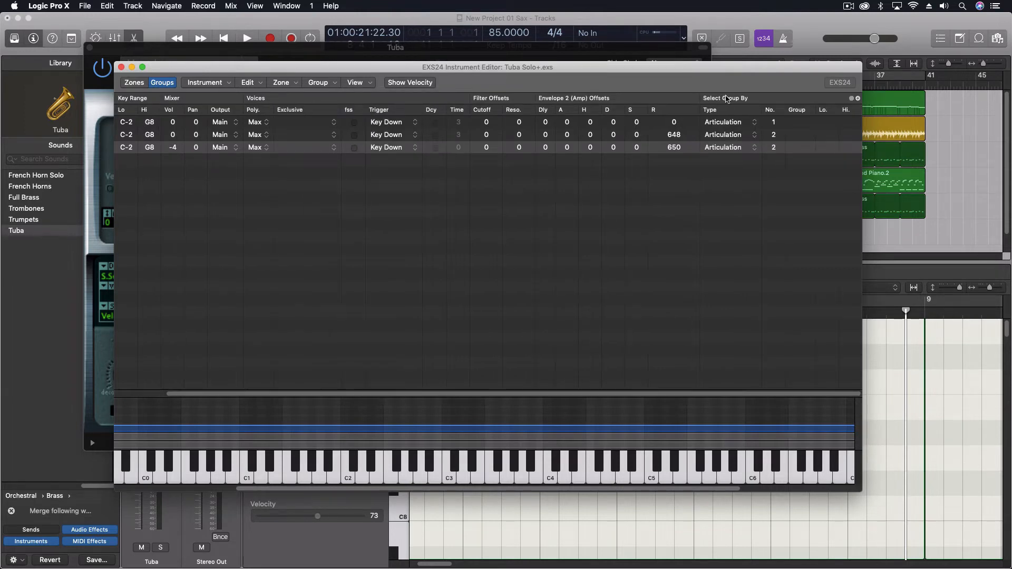
pyautogui.moveTo(768, 120)
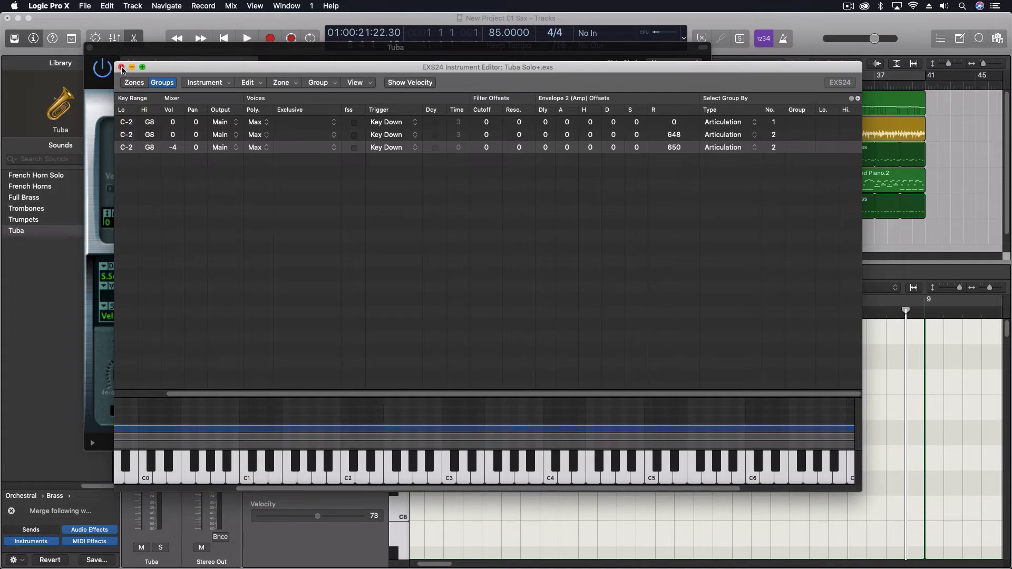
pyautogui.click(120, 67)
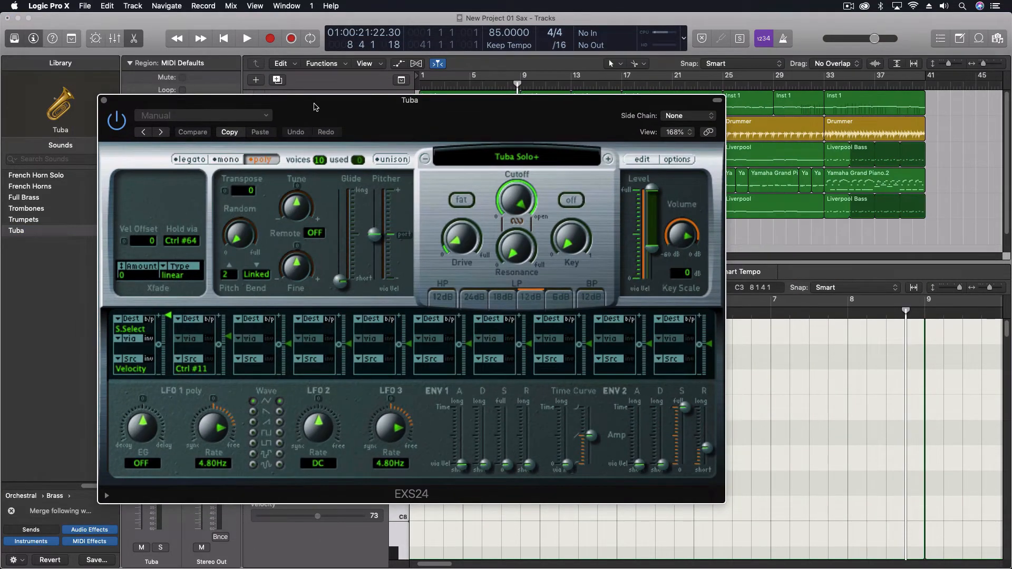
# Drag the Tuba EXS24 window to the right to reveal the track settings.
pyautogui.moveTo(409, 100); pyautogui.dragTo(833, 100)
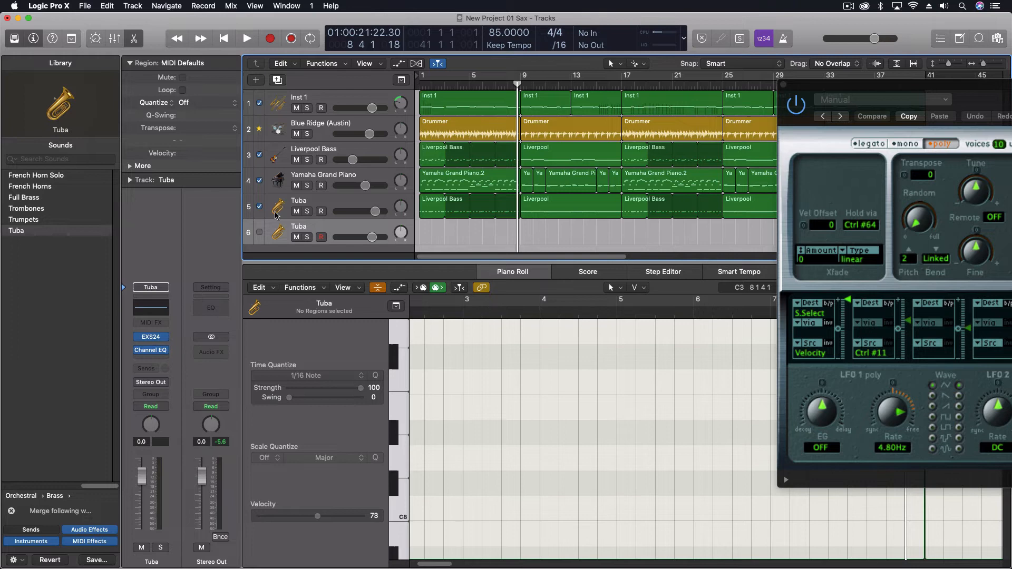
pyautogui.click(130, 180)
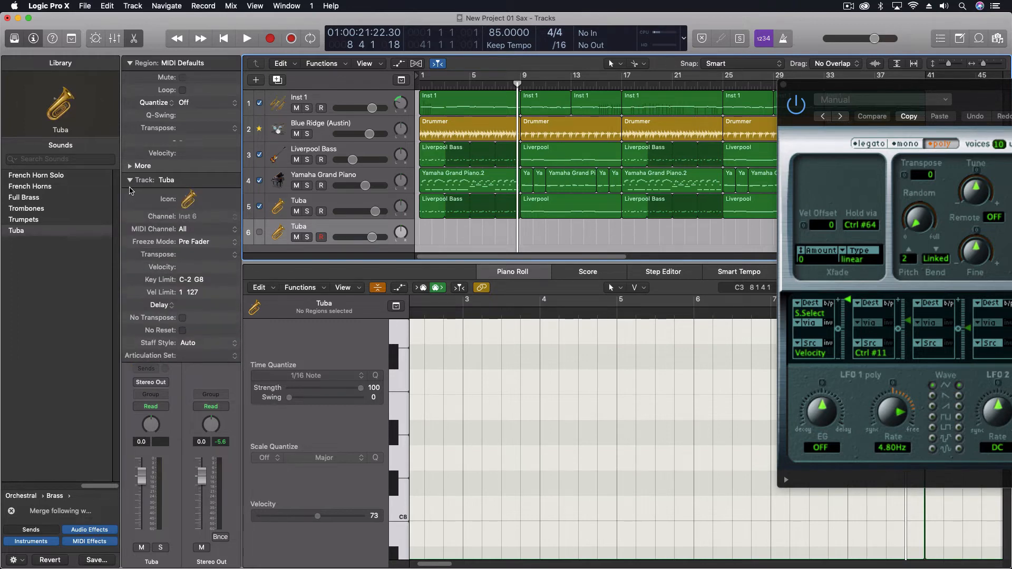
# Create a new Tuba Solo+ articulation set for the Tuba track and close its editor.
pyautogui.click(213, 355)
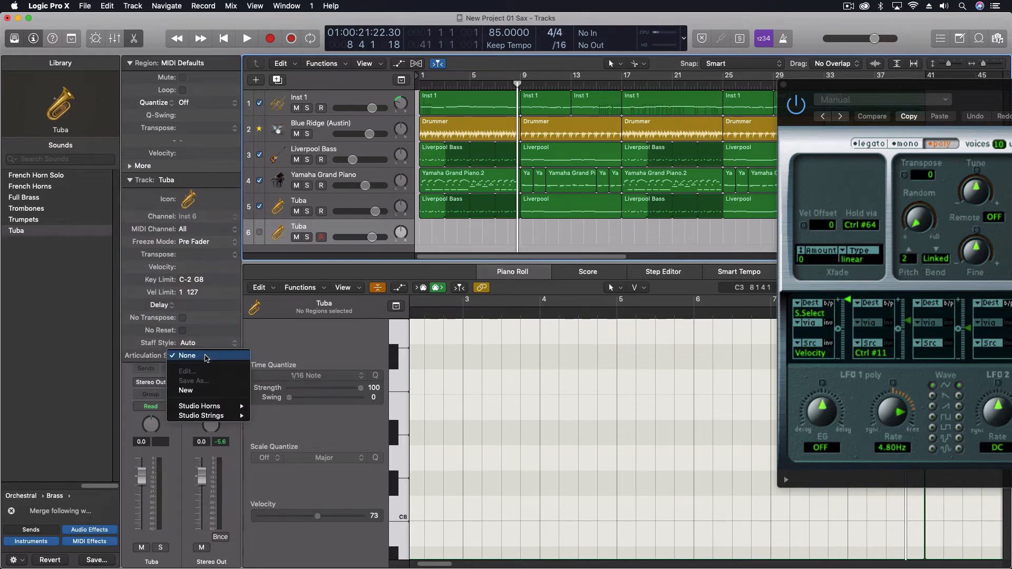
pyautogui.moveTo(198, 405)
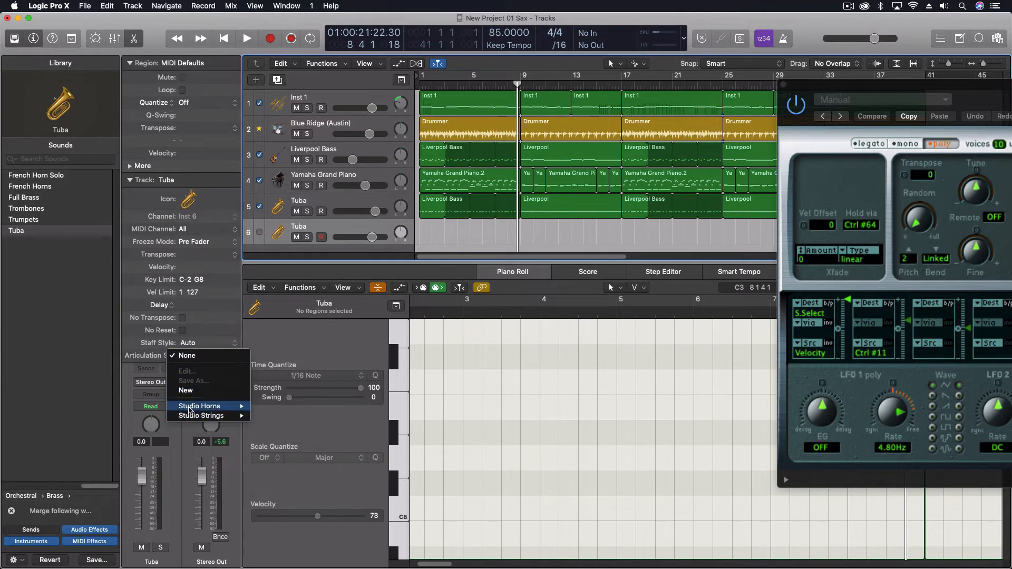
pyautogui.moveTo(205, 390)
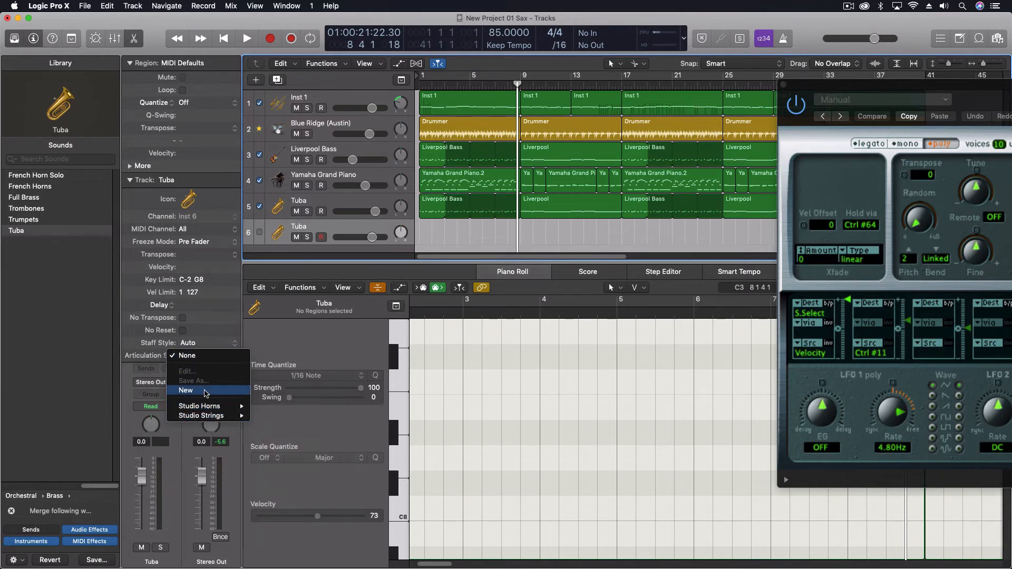
pyautogui.click(186, 391)
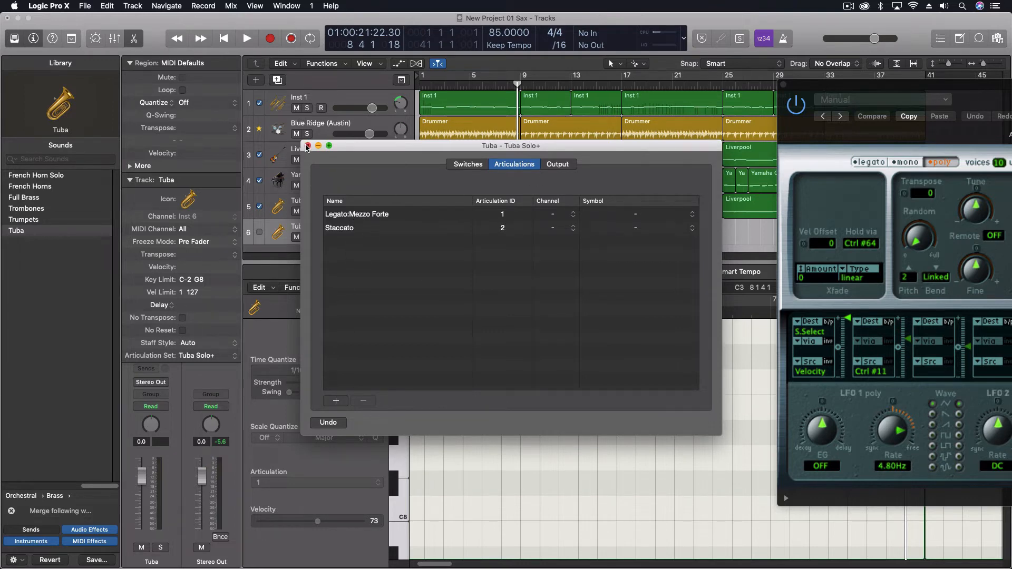
pyautogui.click(307, 146)
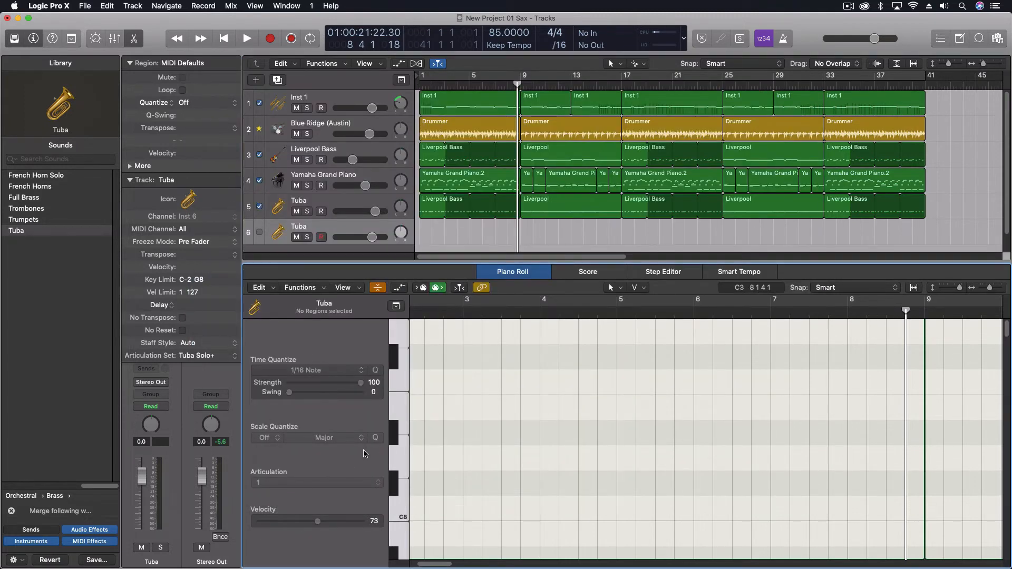
pyautogui.moveTo(484, 402)
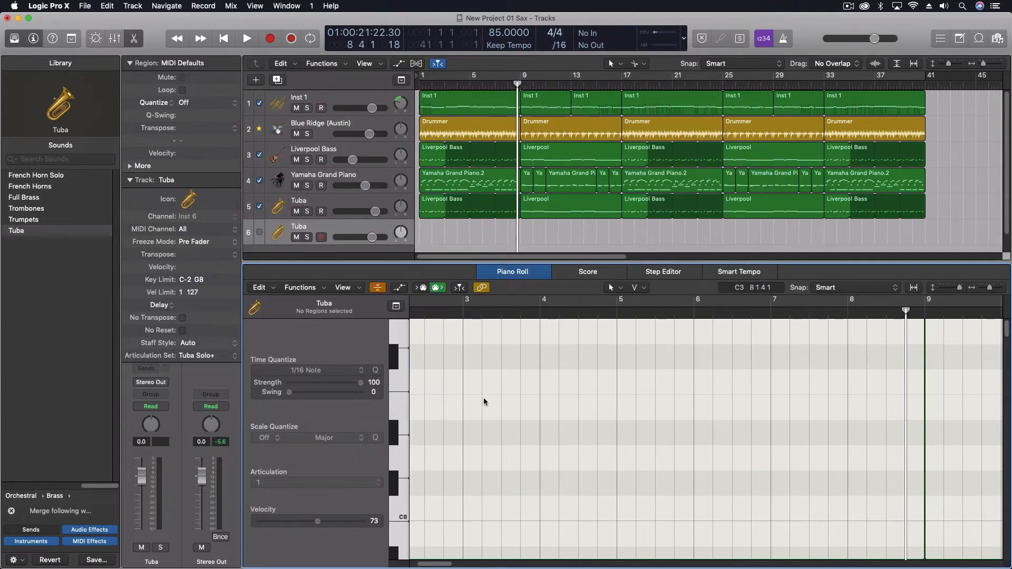
pyautogui.moveTo(465, 413)
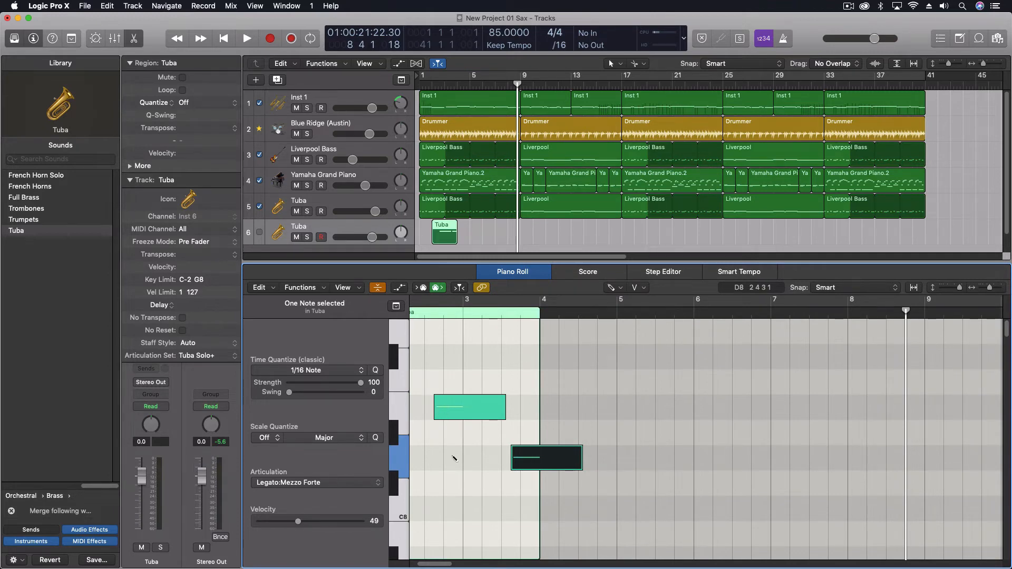
# Set the higher Tuba note to Staccato and the lower note to Legato:Mezzo Forte.
pyautogui.click(469, 406)
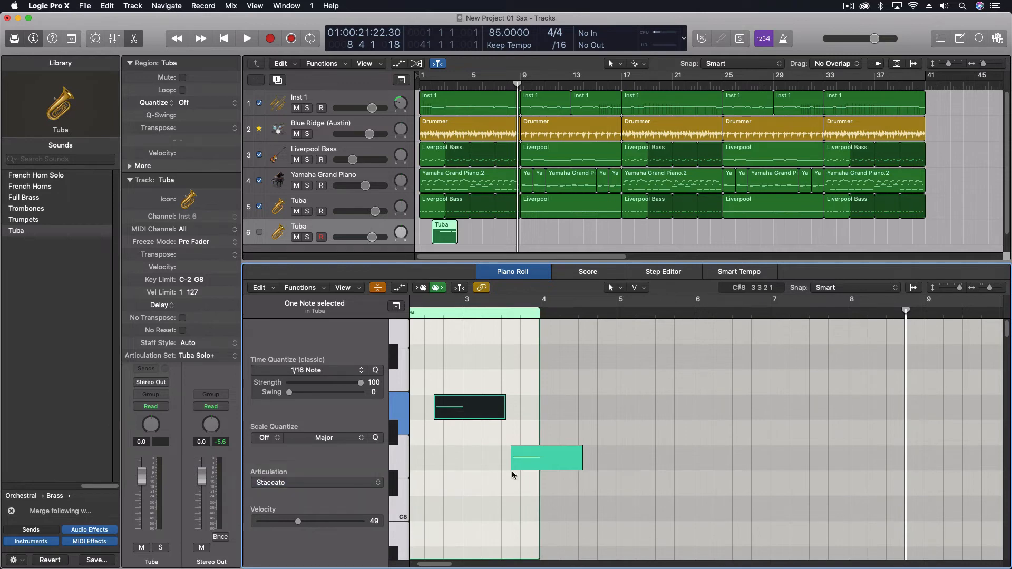
pyautogui.click(316, 482)
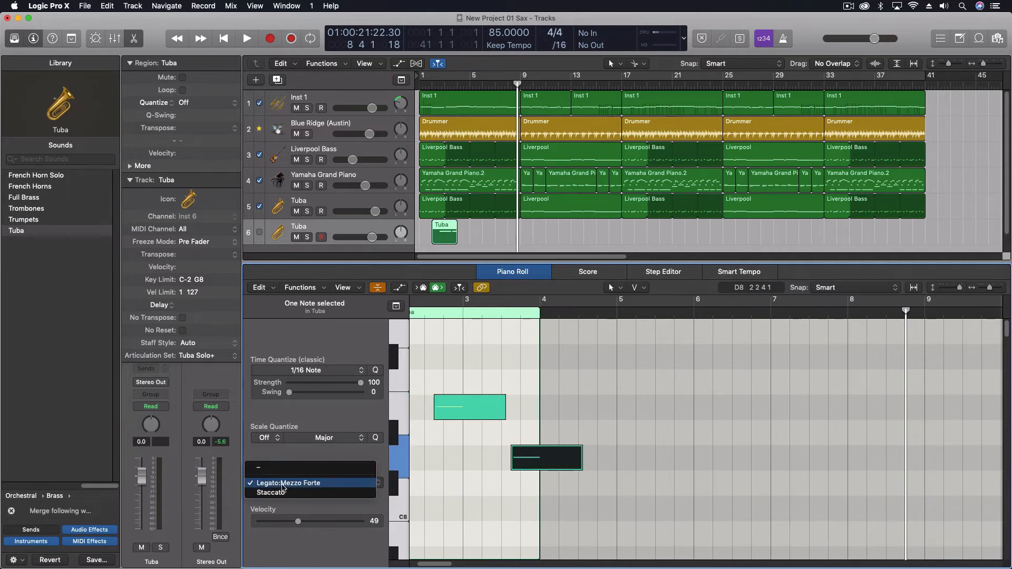
pyautogui.click(288, 482)
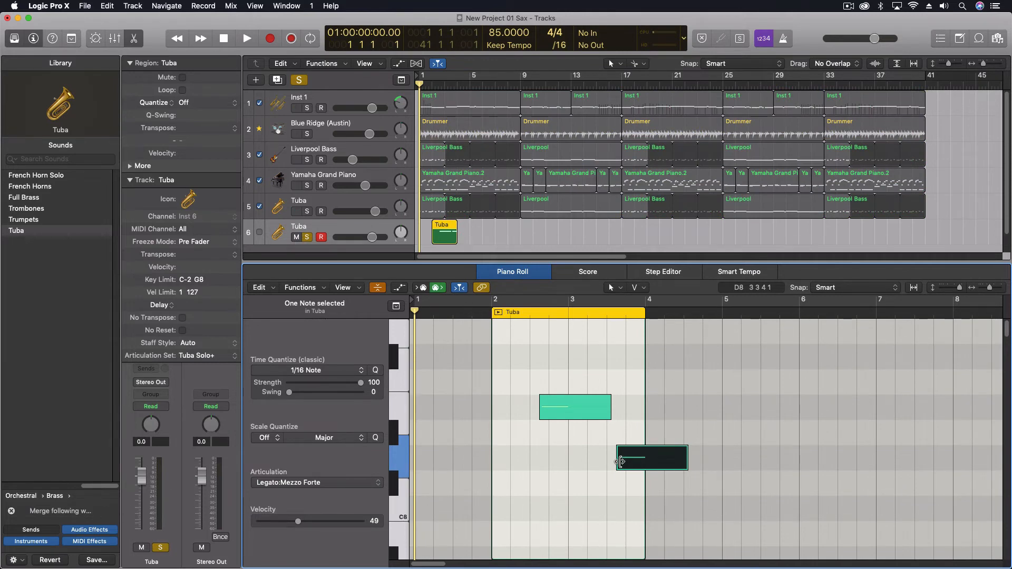
pyautogui.click(574, 406)
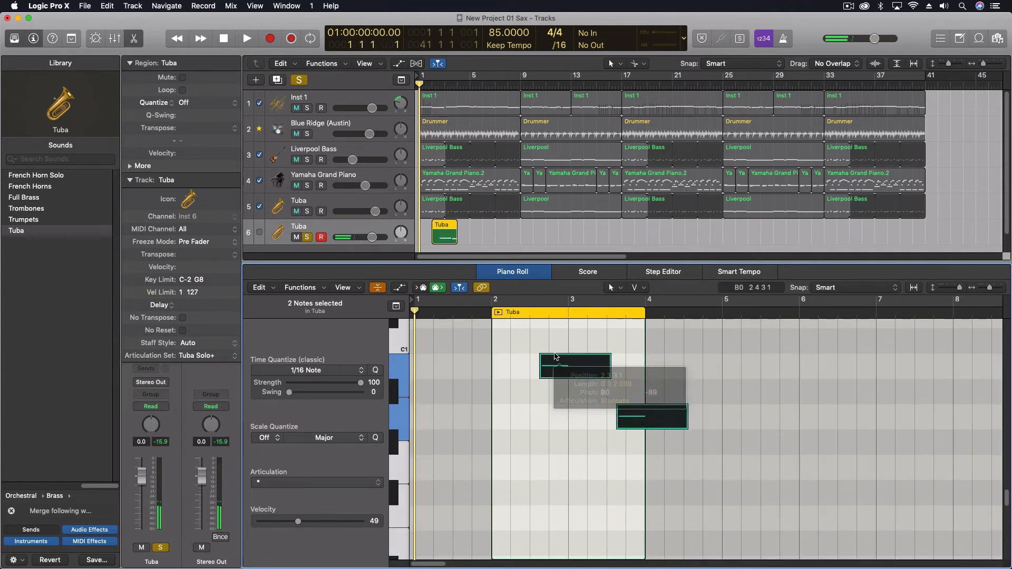
pyautogui.click(246, 38)
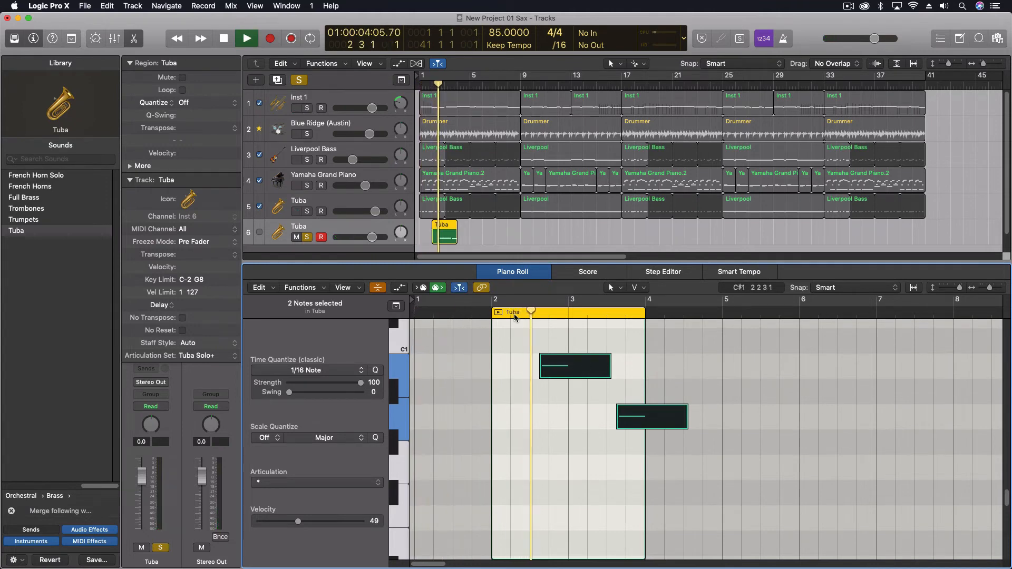
pyautogui.click(246, 38)
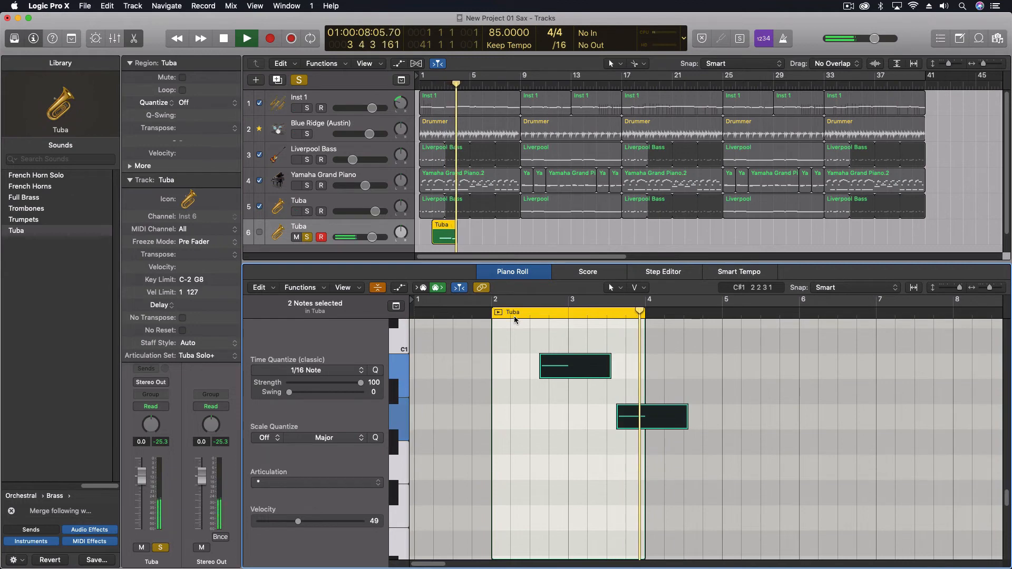
pyautogui.click(223, 38)
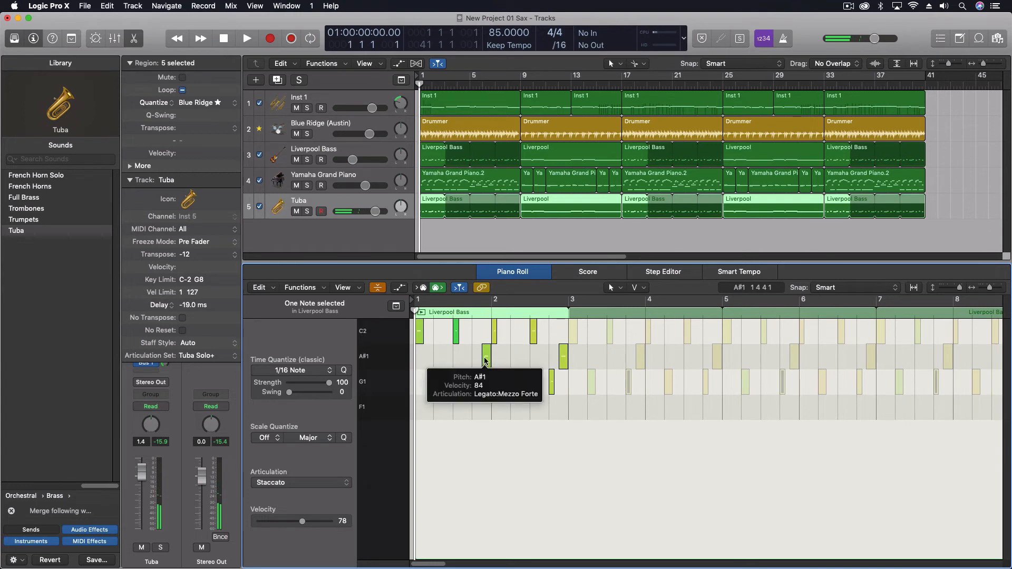
# Select a short bass note, then play and stop the Tuba bass line.
pyautogui.click(485, 359)
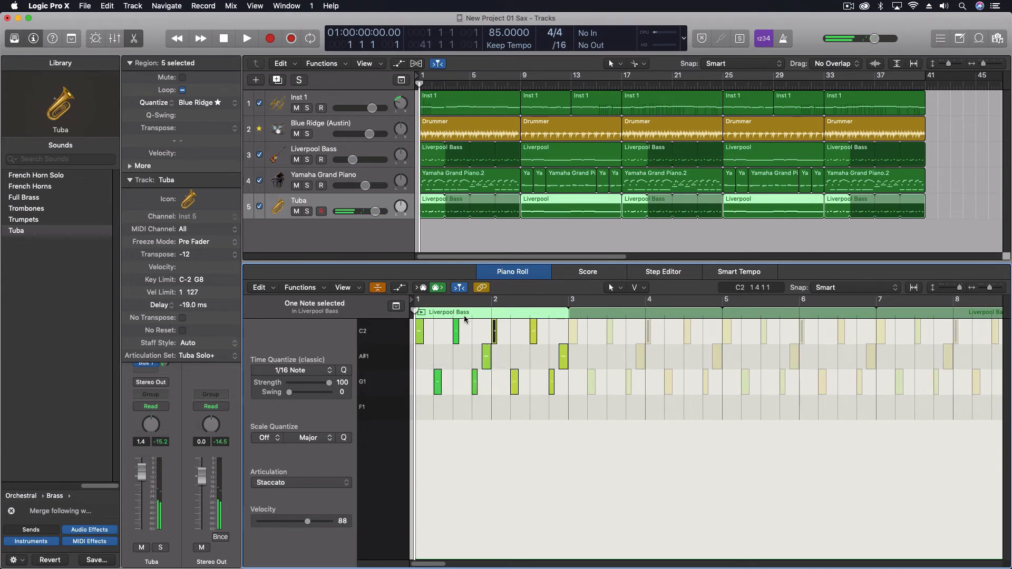
pyautogui.click(247, 38)
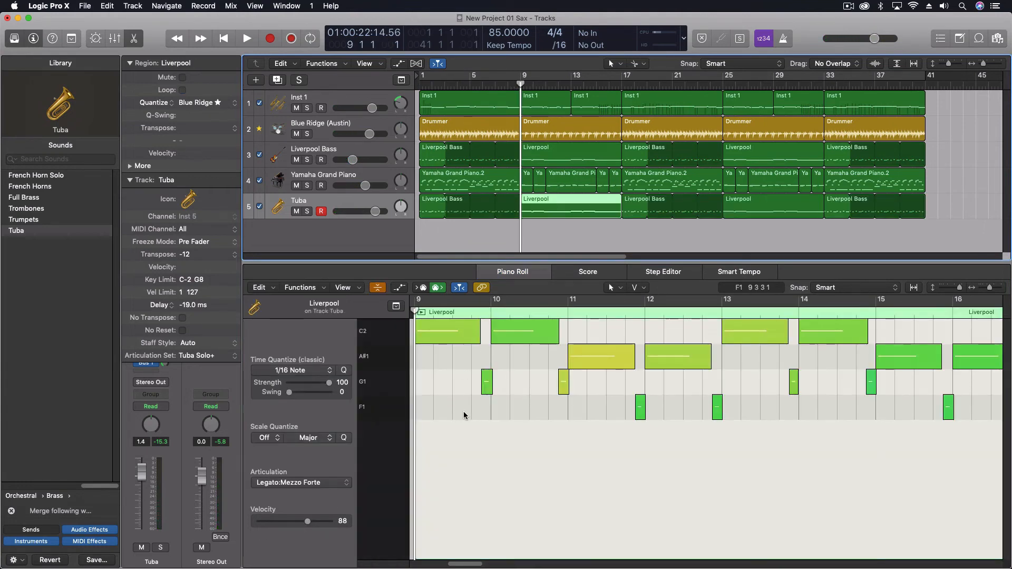
pyautogui.click(247, 38)
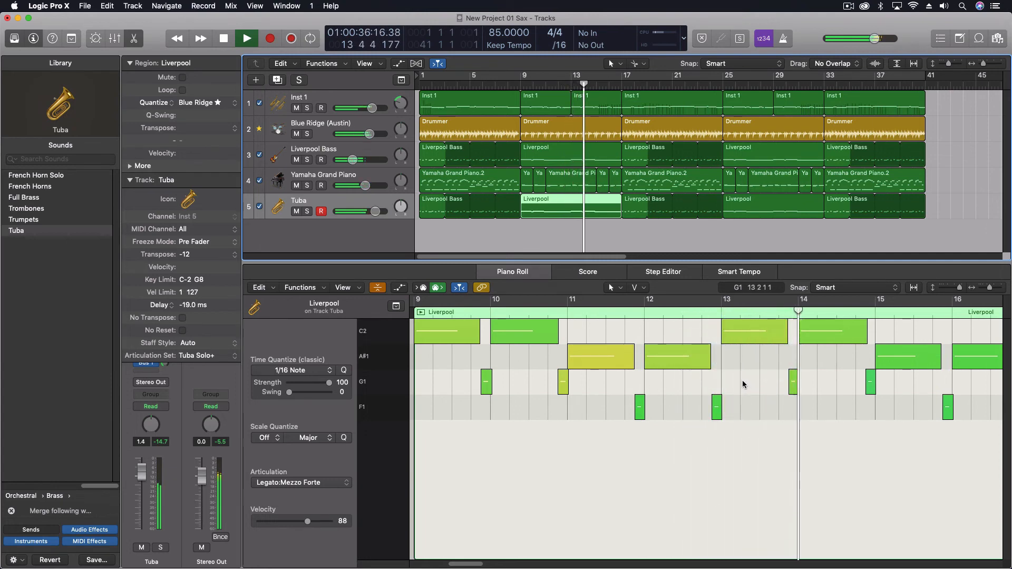
pyautogui.click(224, 38)
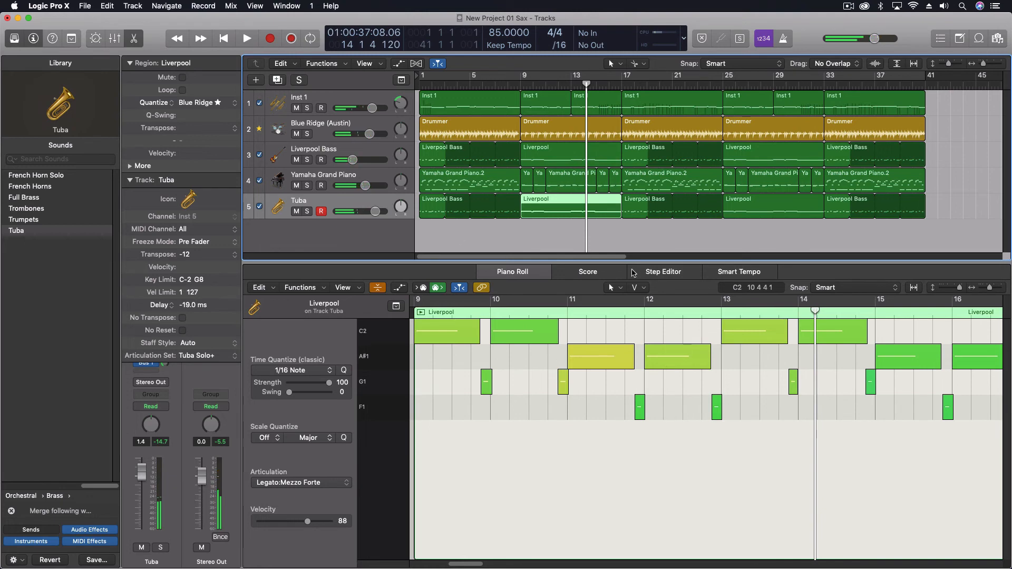
pyautogui.hscroll(-3)
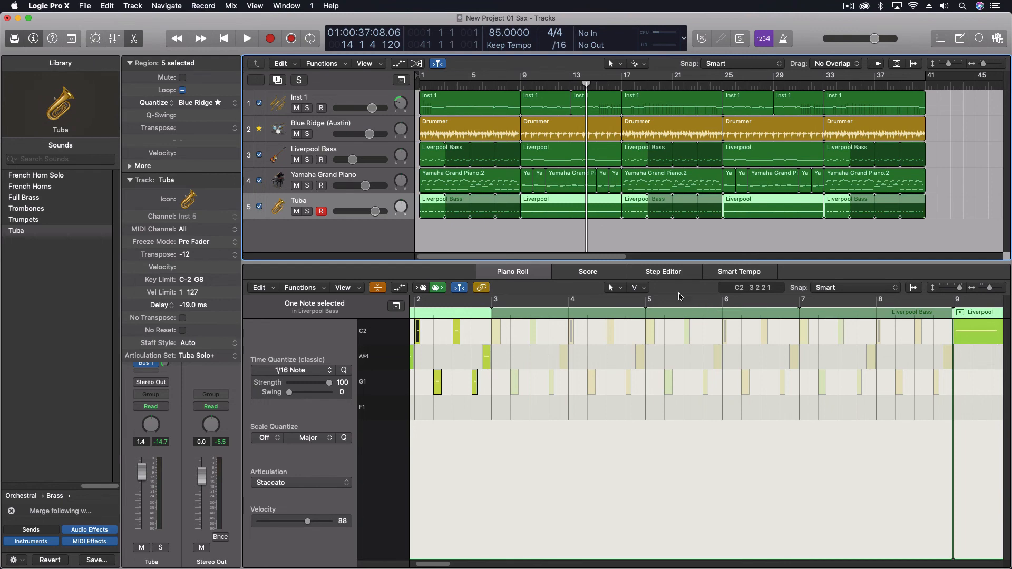
pyautogui.moveTo(287, 284)
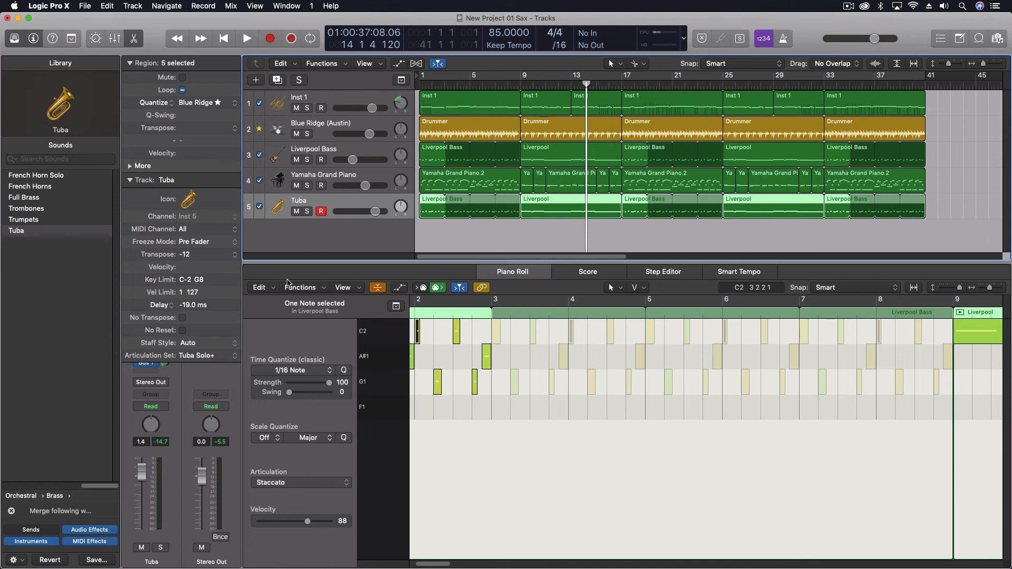
pyautogui.moveTo(483, 194)
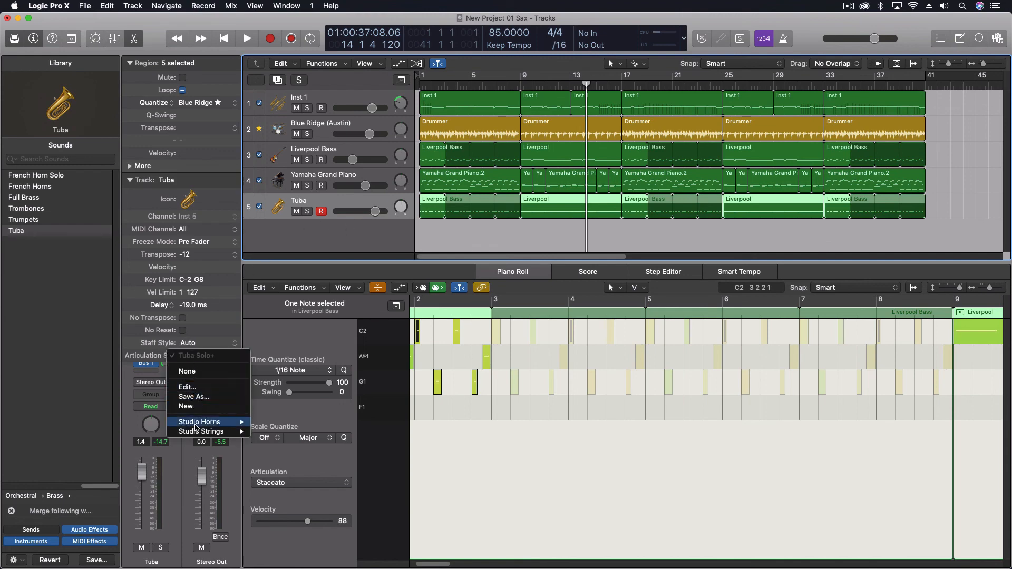
pyautogui.click(201, 354)
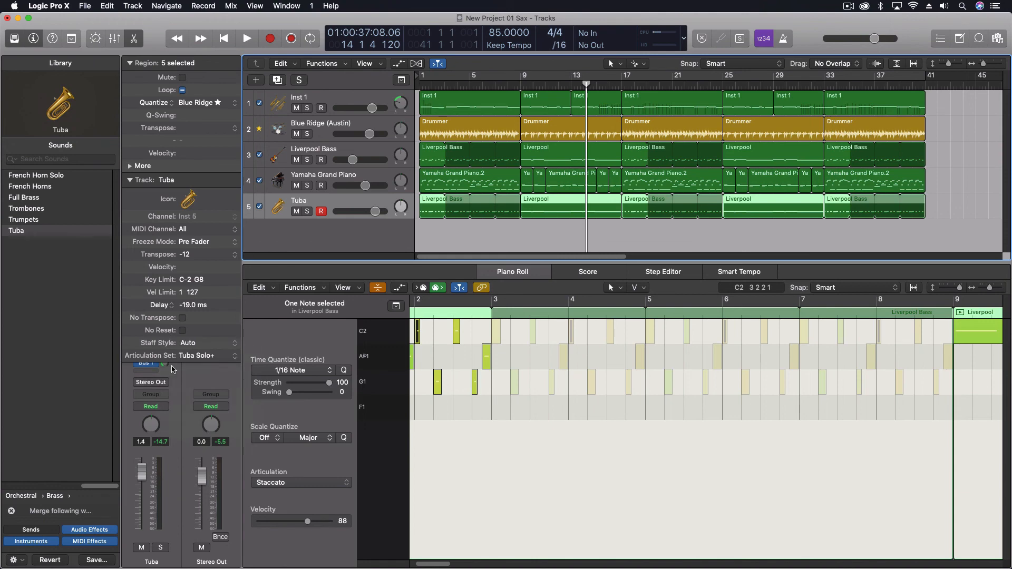
pyautogui.moveTo(179, 354)
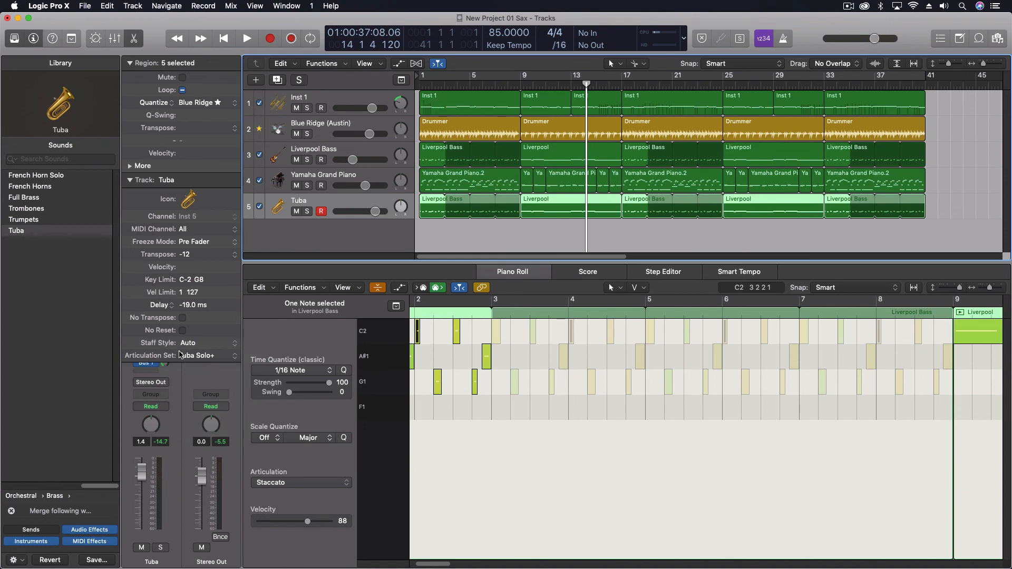
pyautogui.moveTo(179, 356)
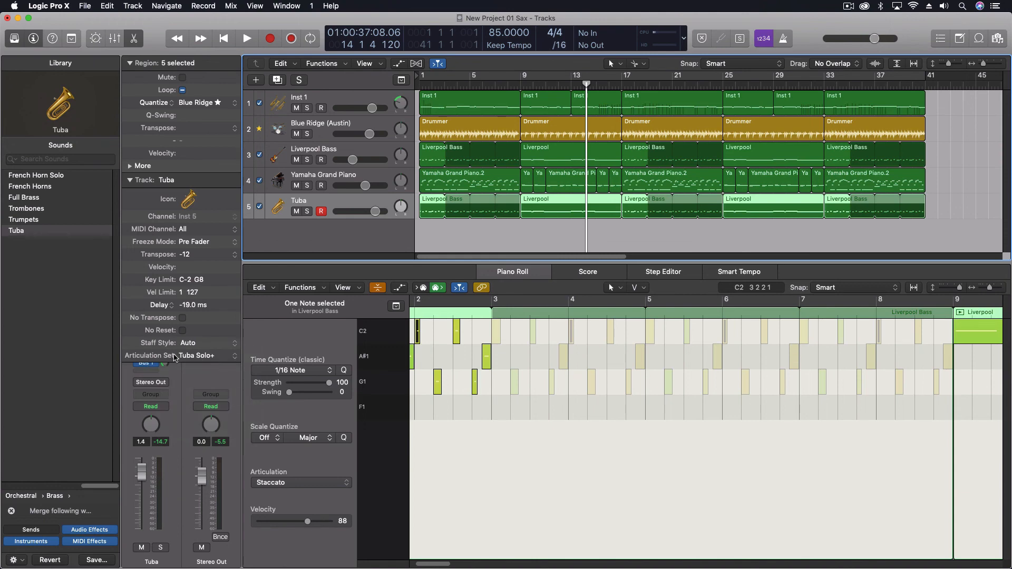